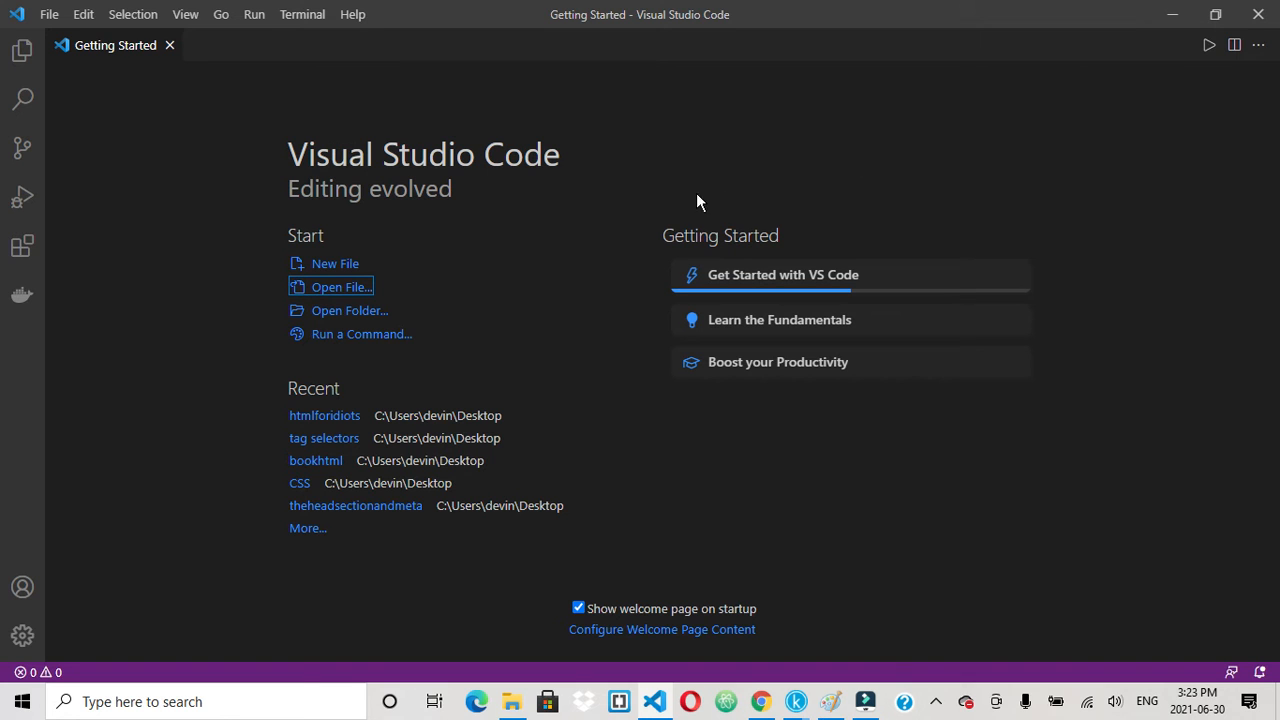
mouse_move(283, 131)
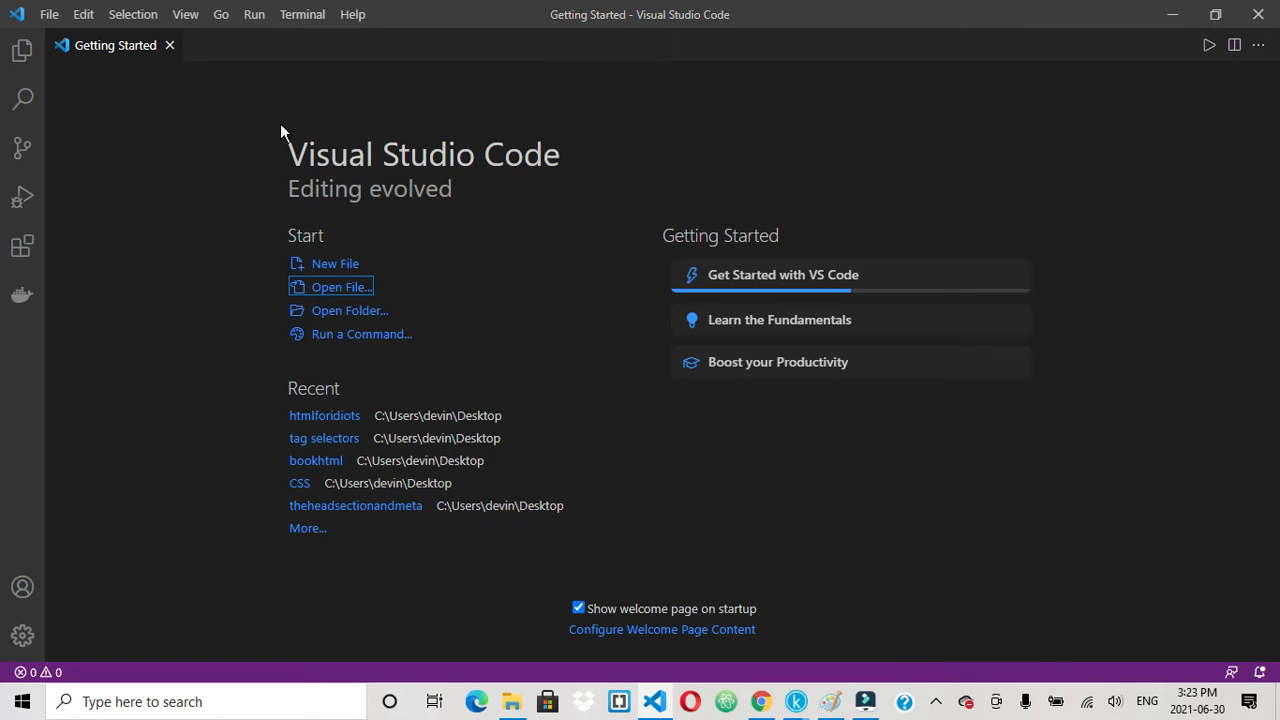
mouse_move(315, 250)
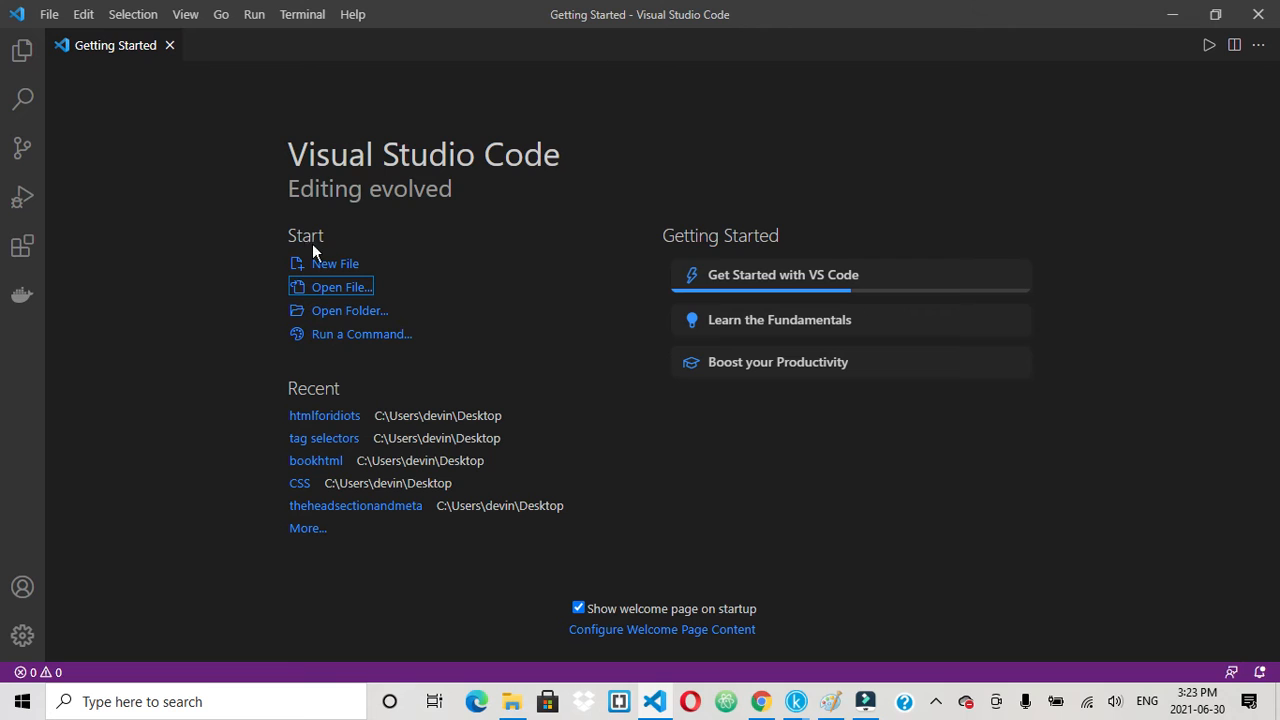
mouse_move(336, 263)
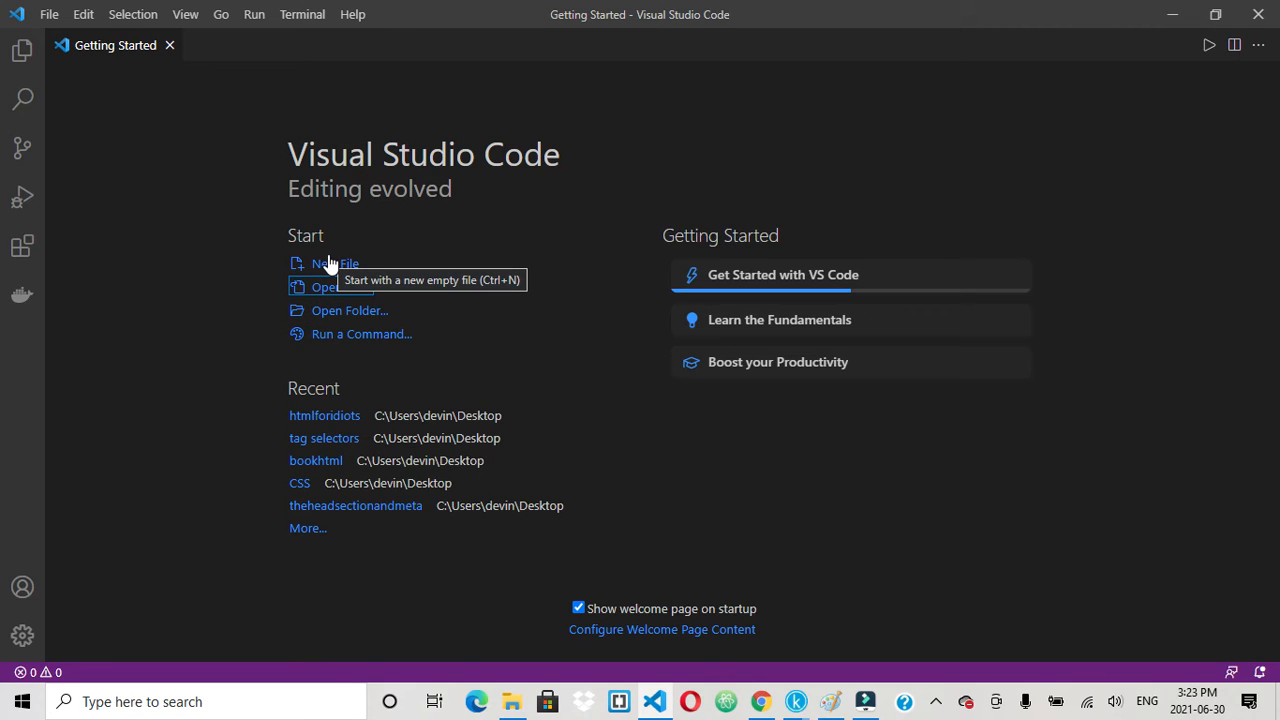
Create a new untitled file, show the empty Explorer sidebar, and view the editor context menu.
click(337, 262)
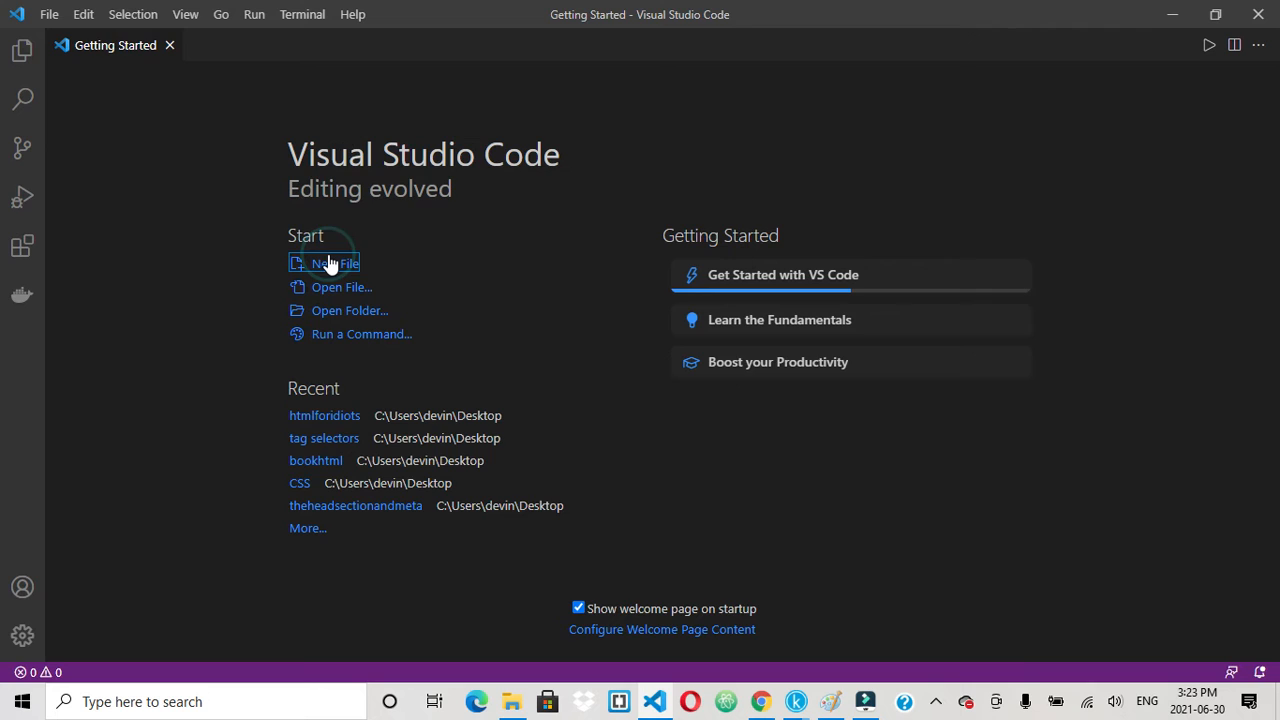
click(335, 262)
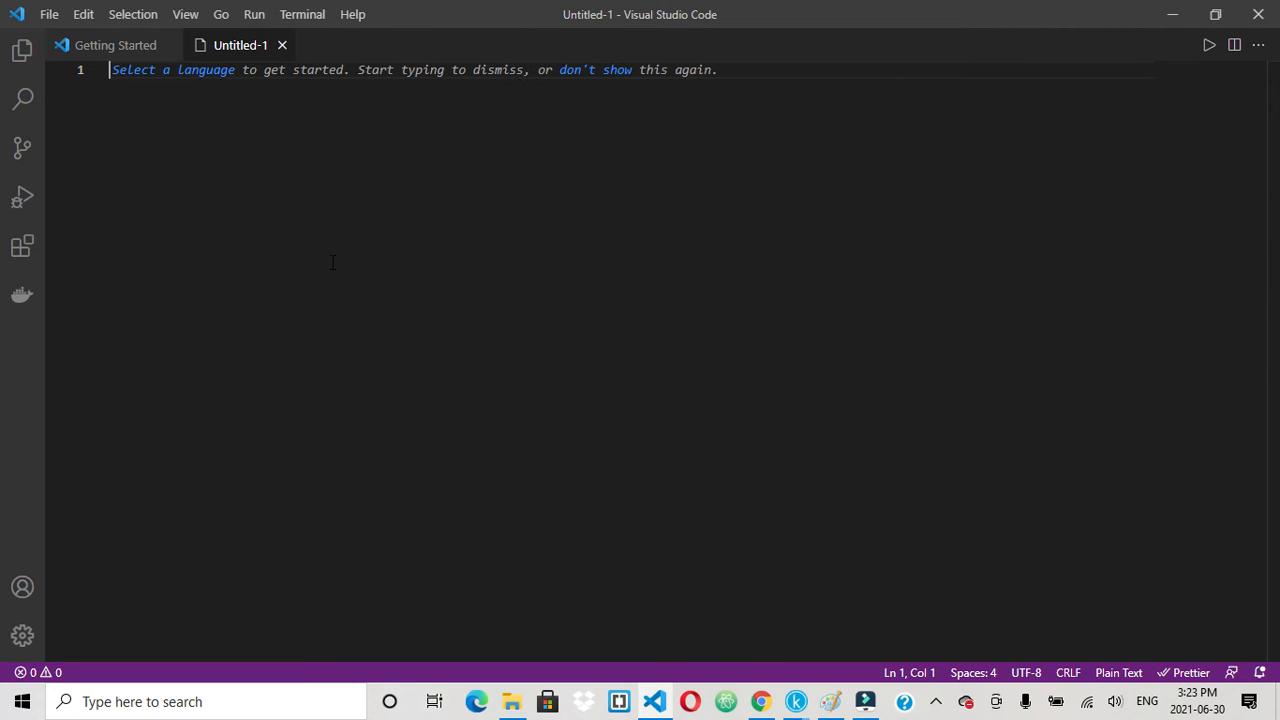
mouse_move(587, 126)
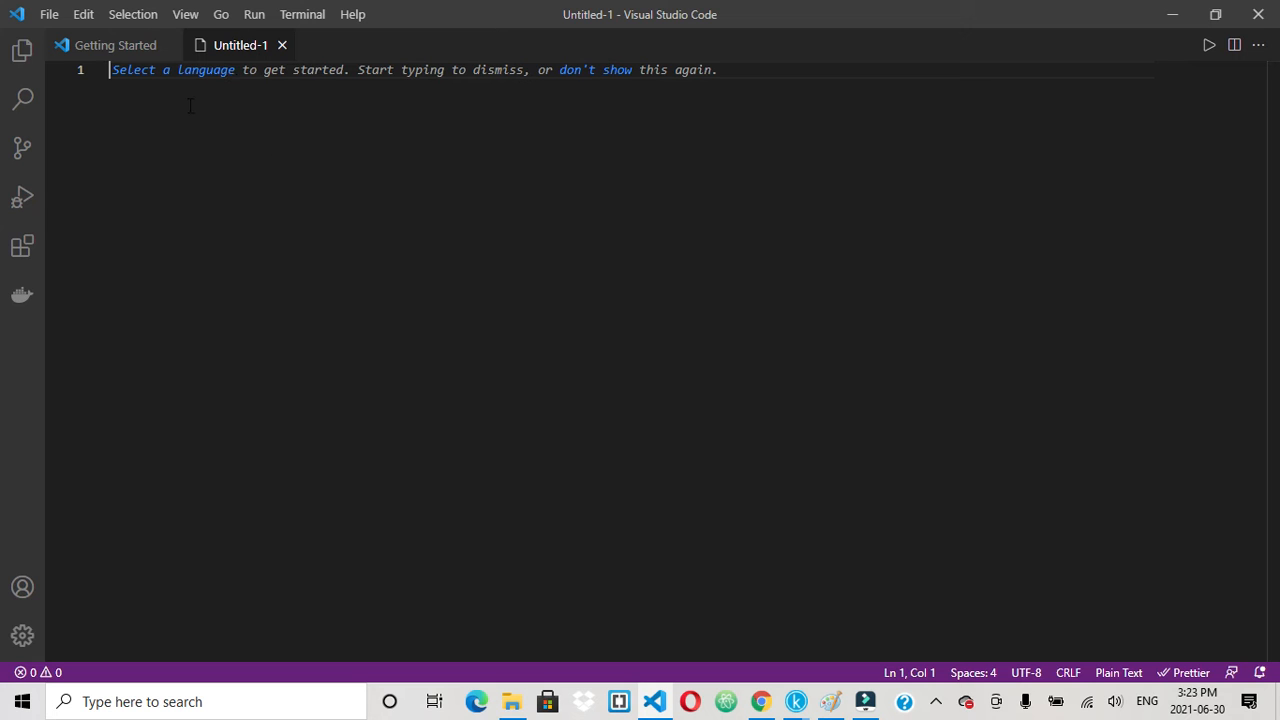
mouse_move(22, 98)
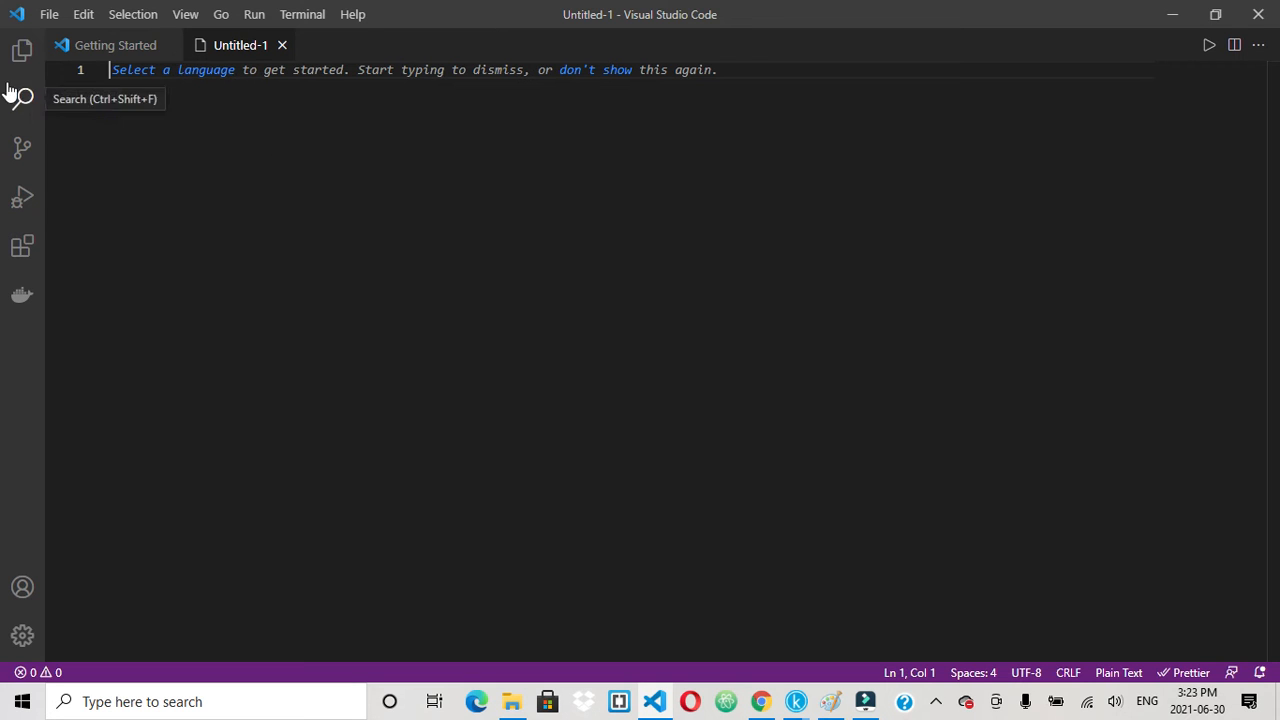
click(22, 52)
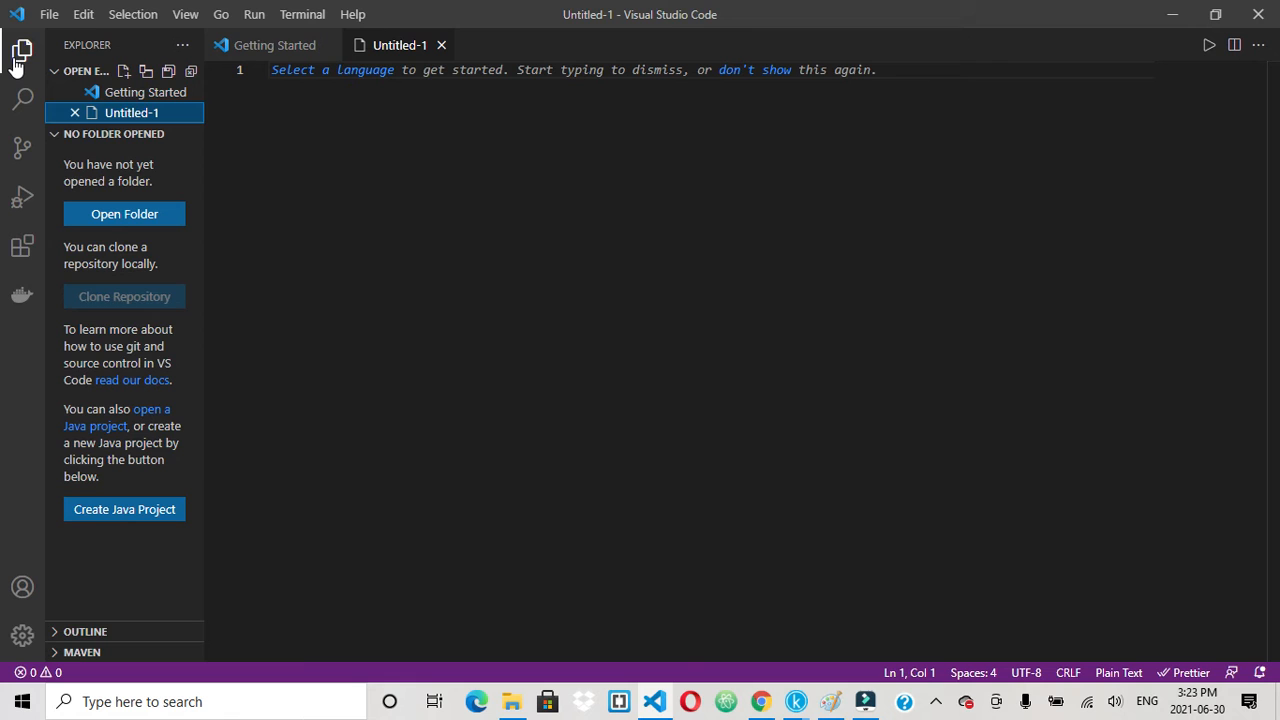
mouse_move(125, 235)
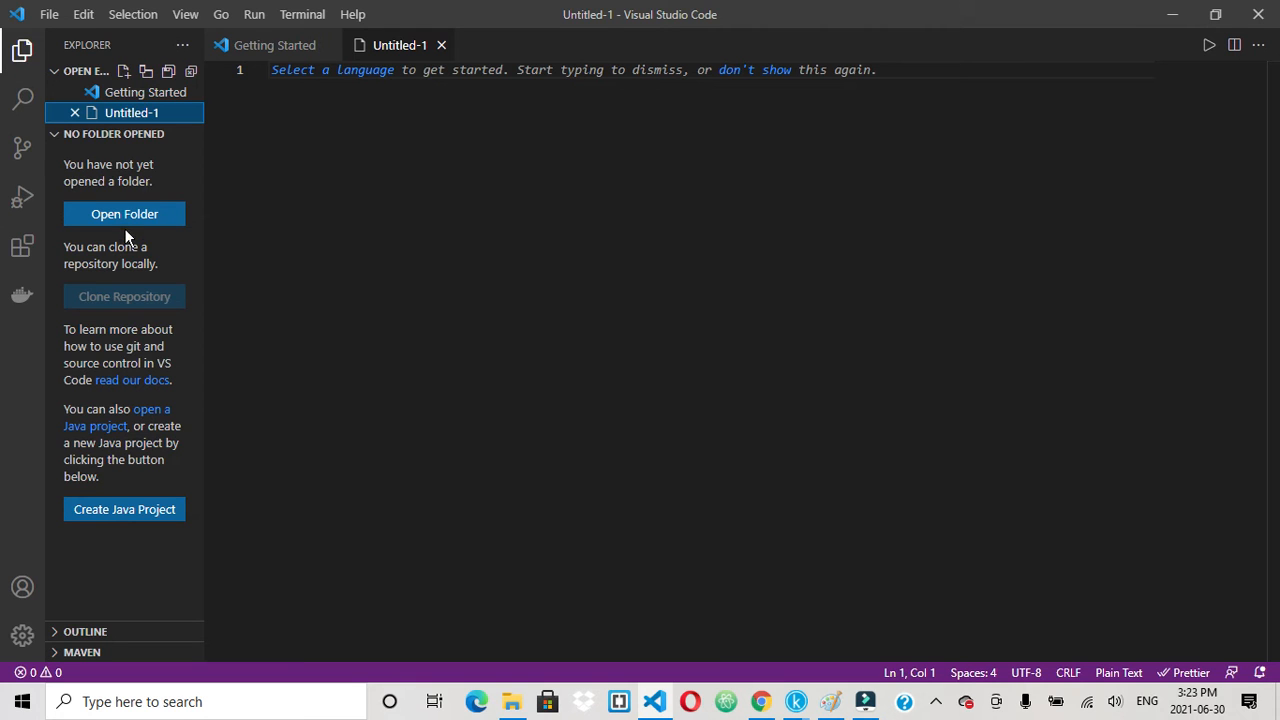
mouse_move(124, 214)
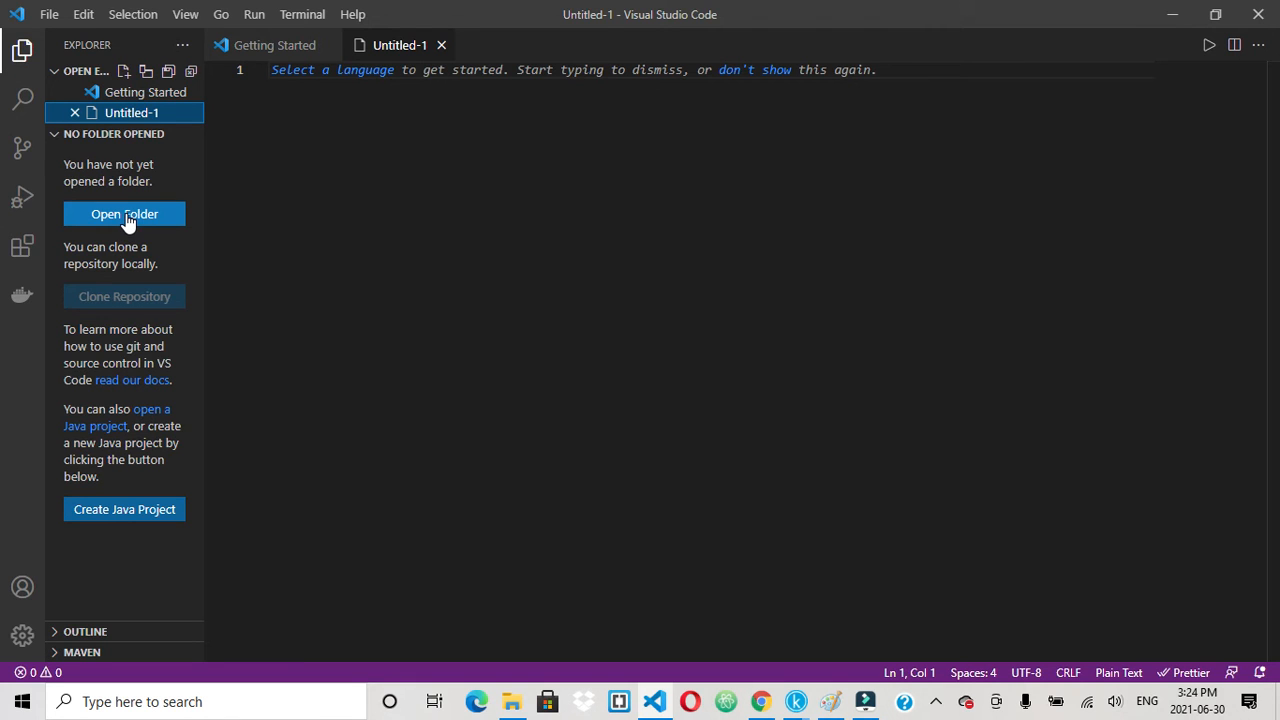
mouse_move(163, 191)
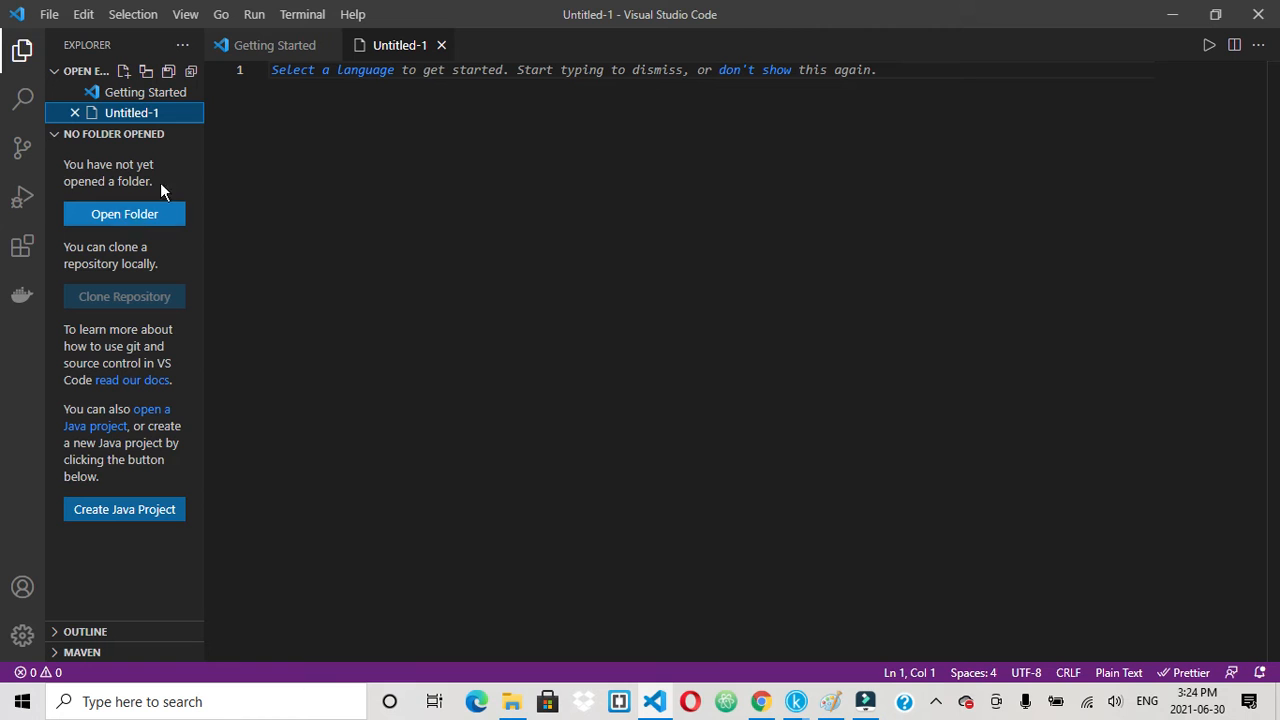
right_click(751, 220)
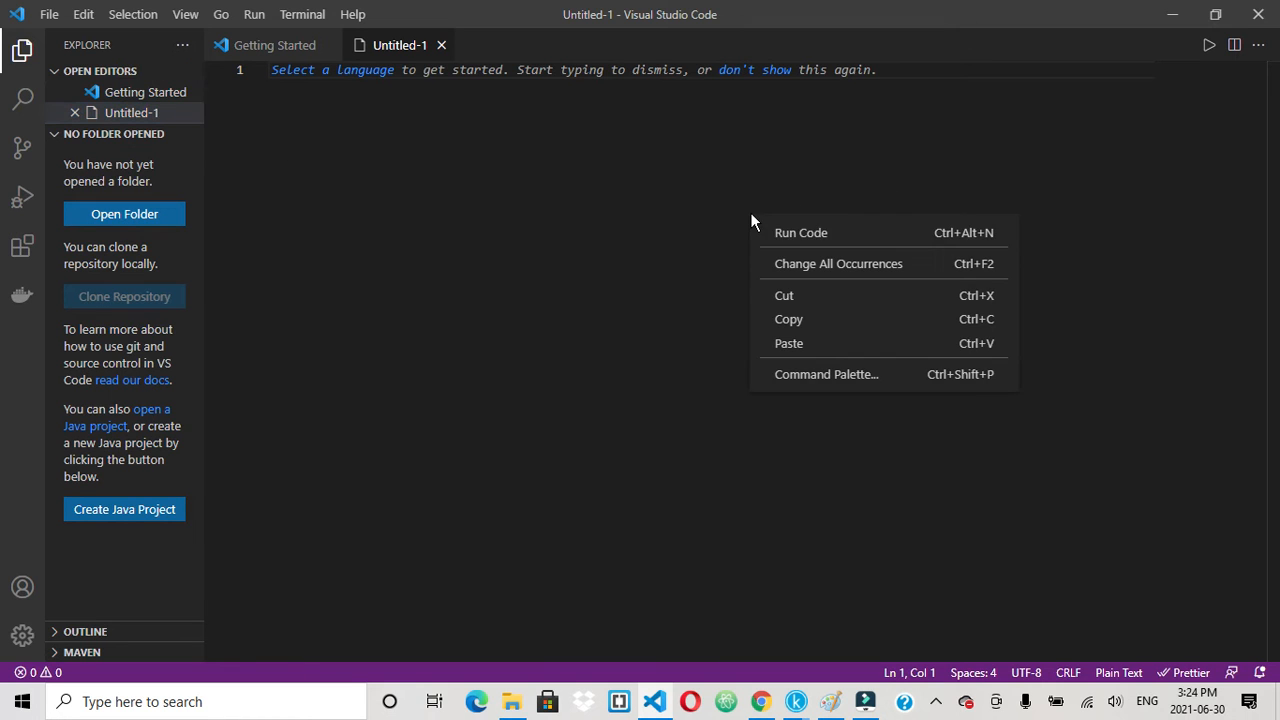
mouse_move(362, 460)
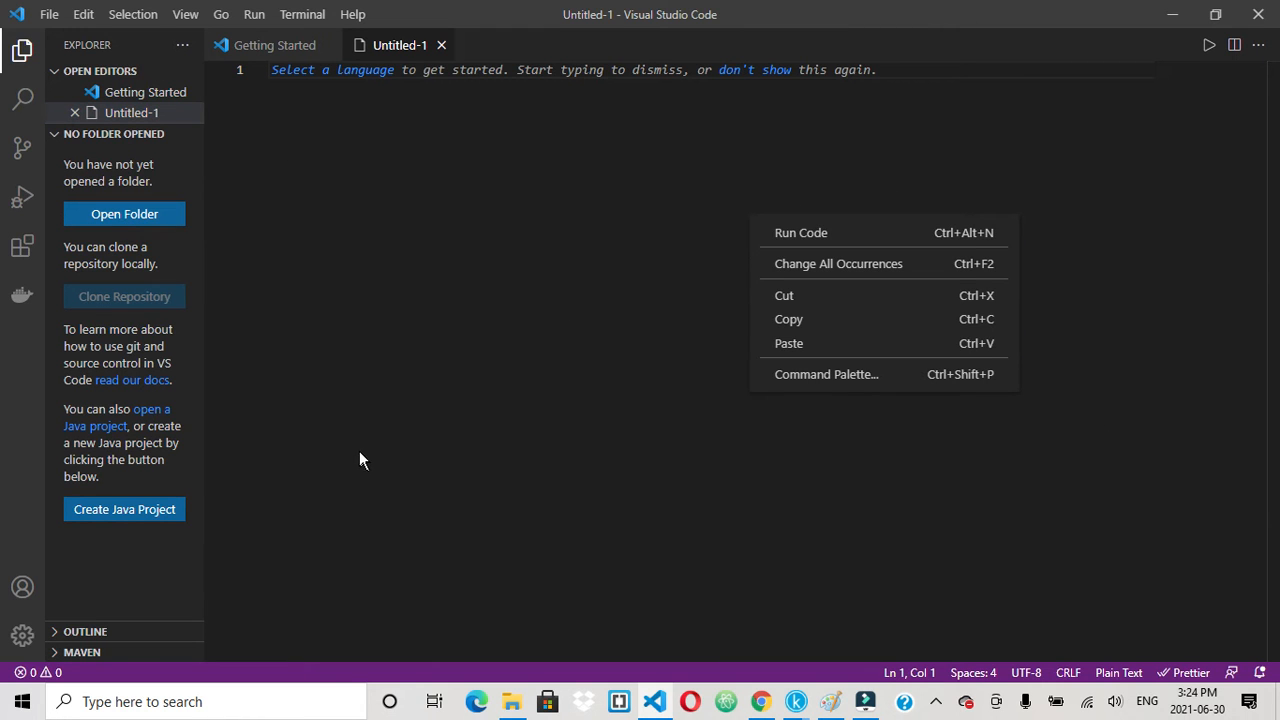
mouse_move(135, 245)
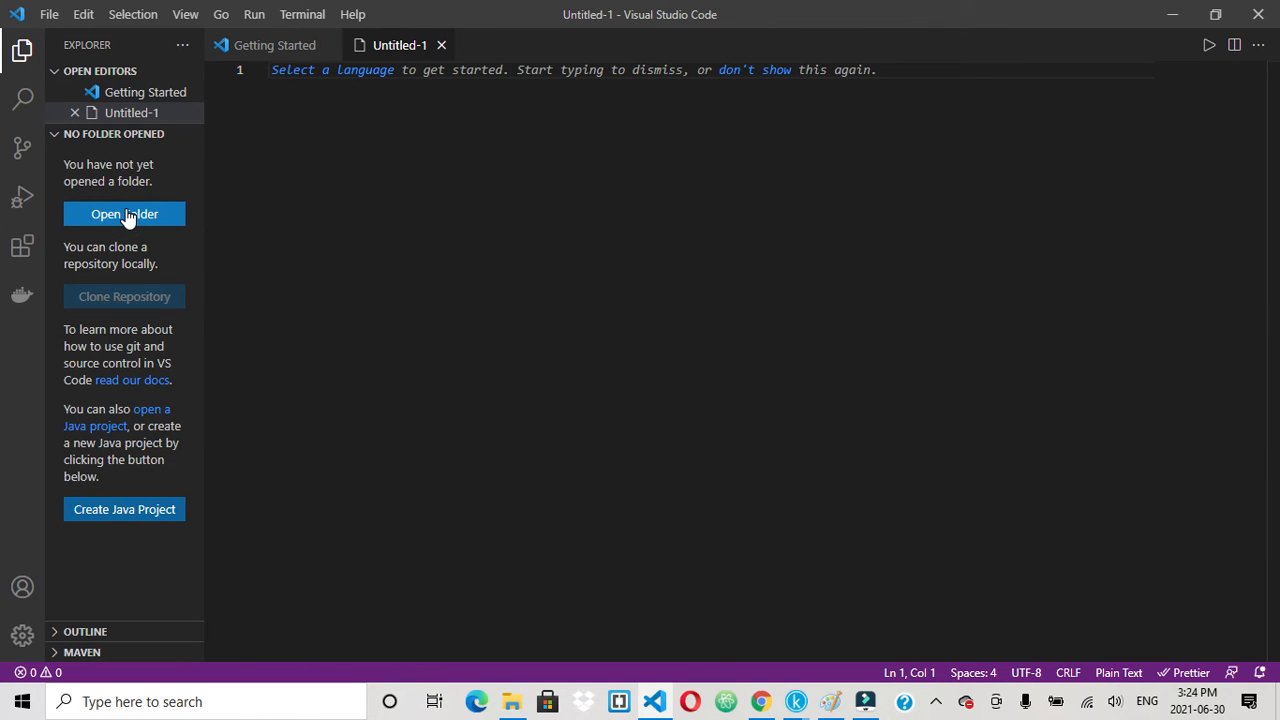
Open the Desktop folder htmllesson1 as the workspace and trust its authors.
click(124, 214)
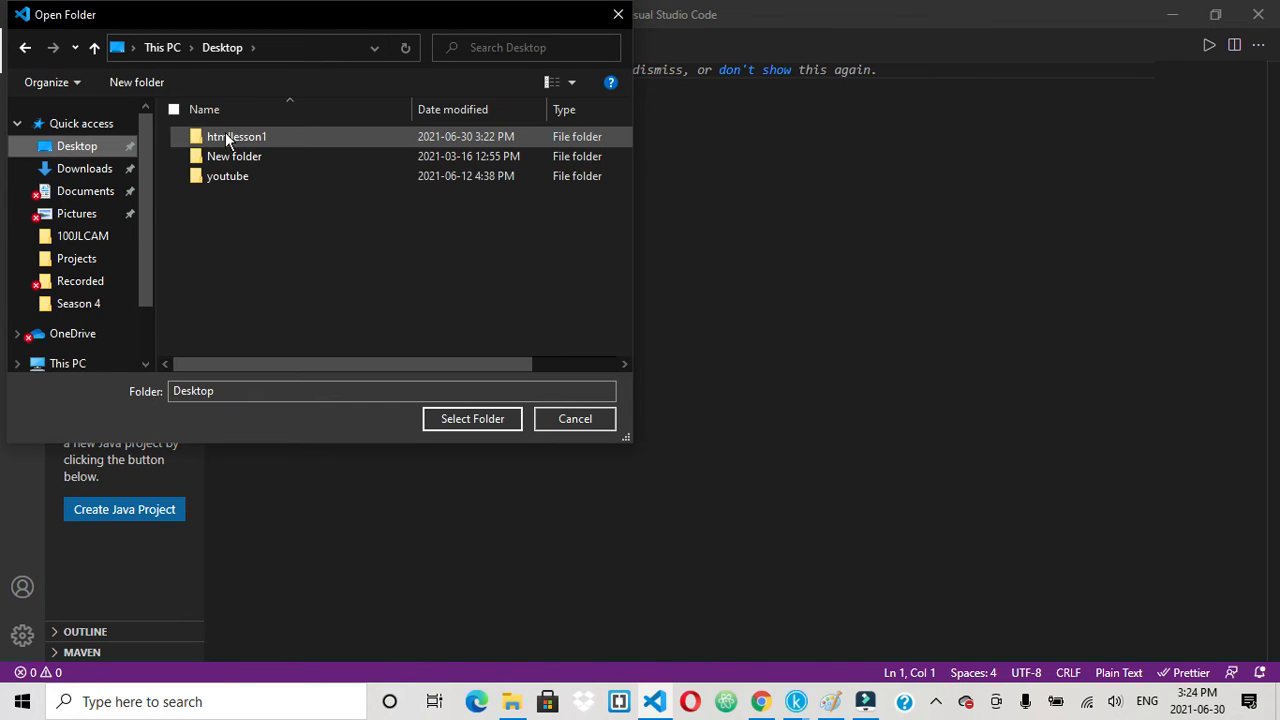
click(236, 136)
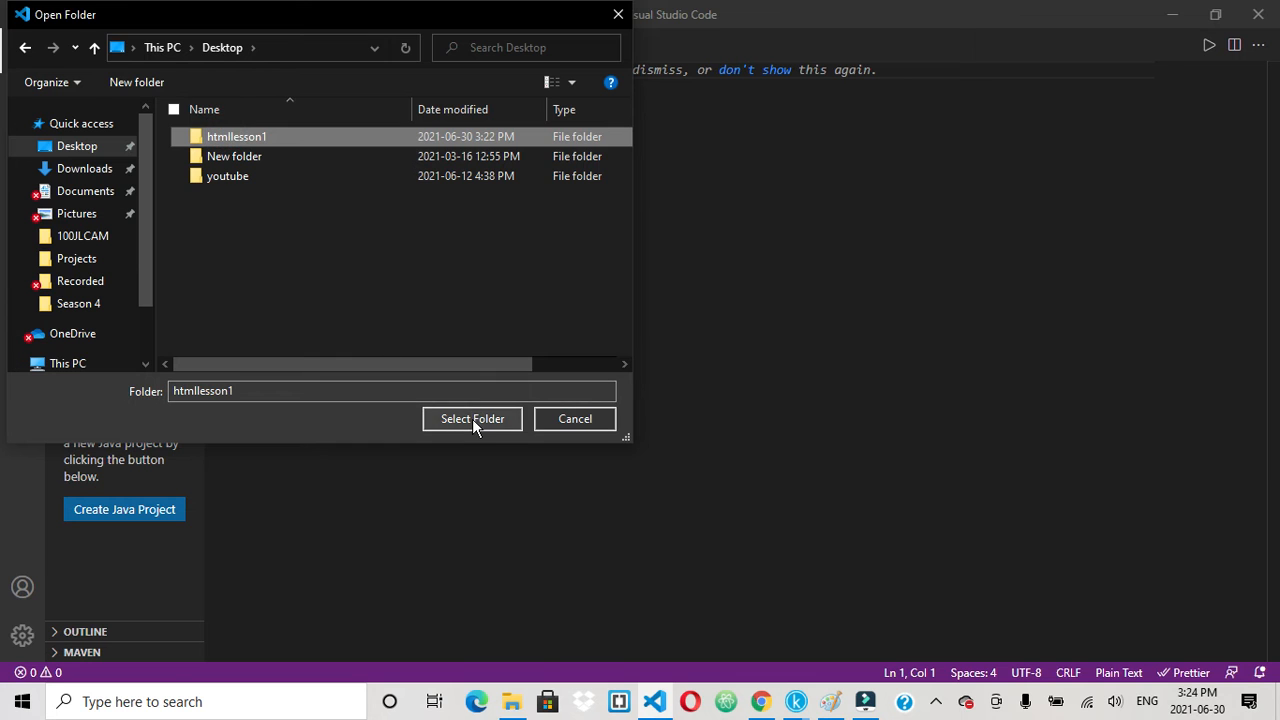
click(574, 418)
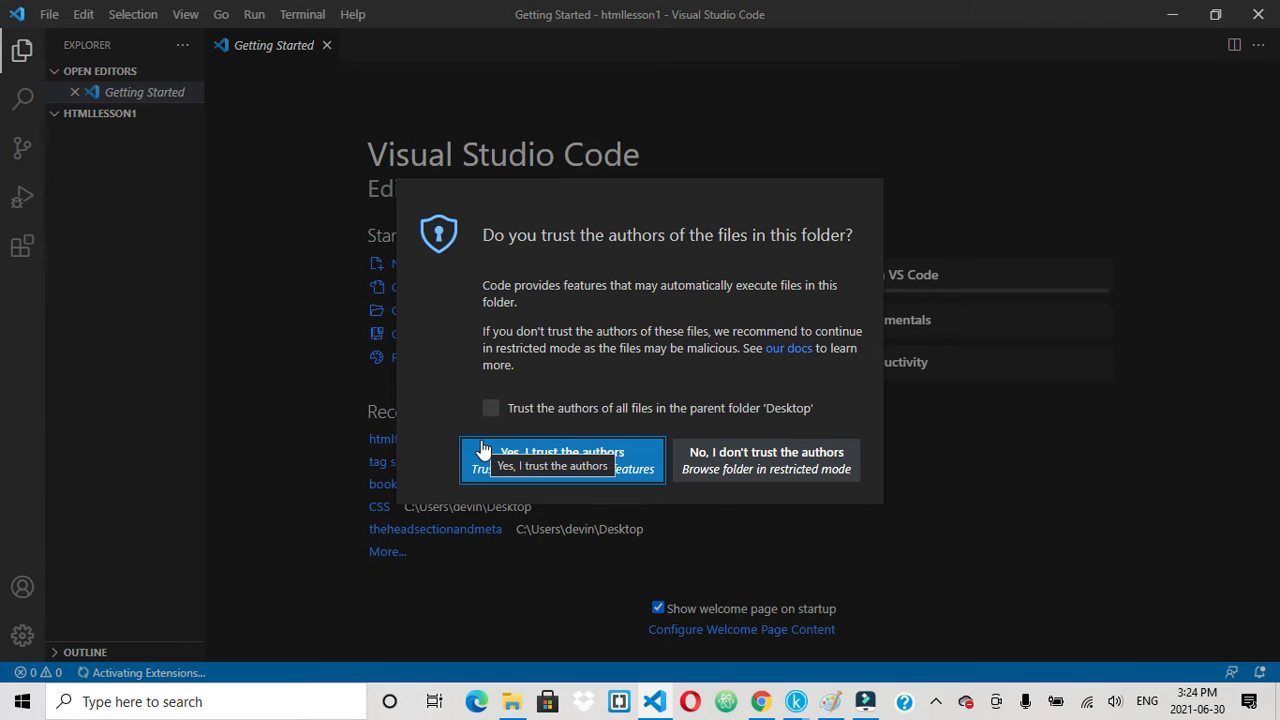
click(561, 460)
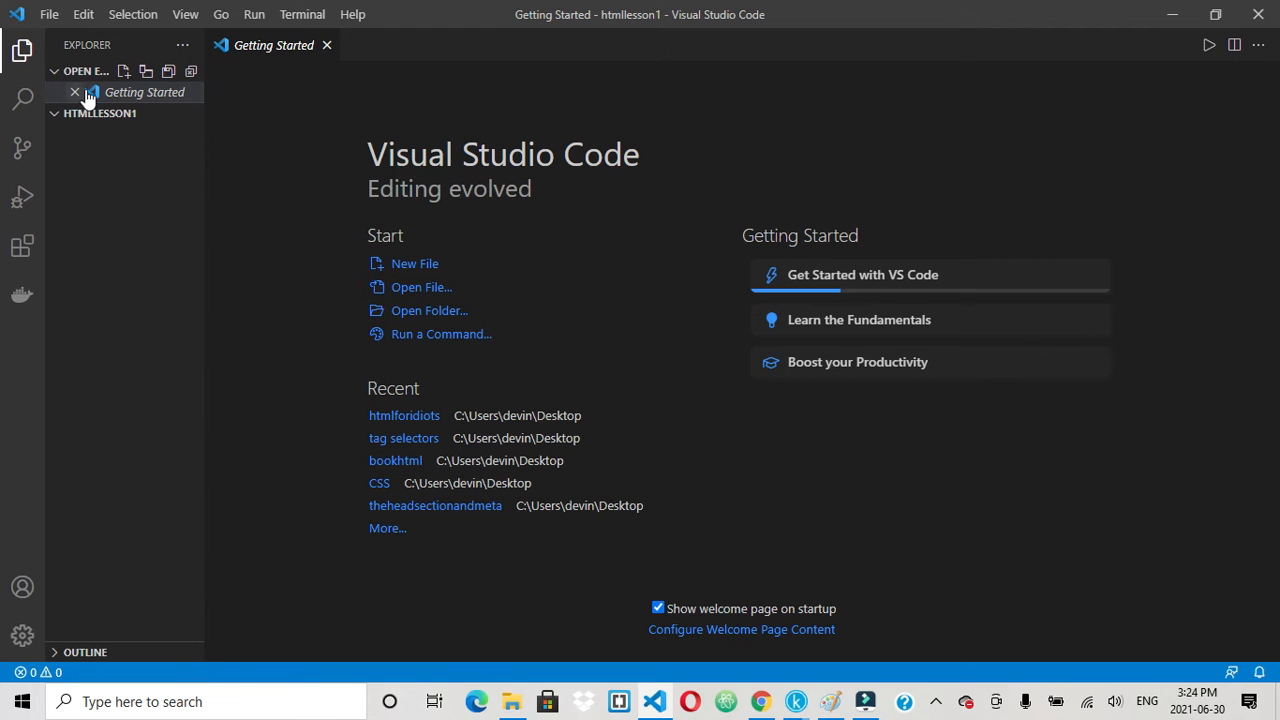
Add a new file named index.html in the Explorer and focus it for editing.
click(123, 113)
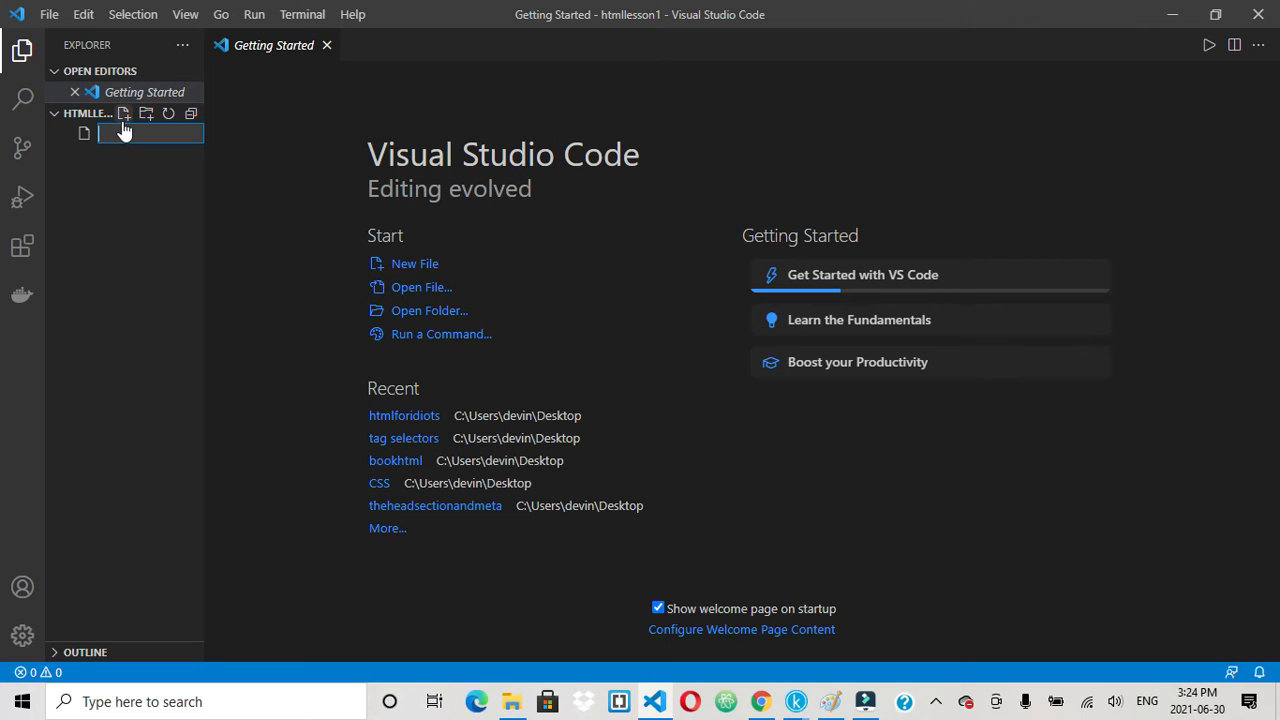
mouse_move(120, 122)
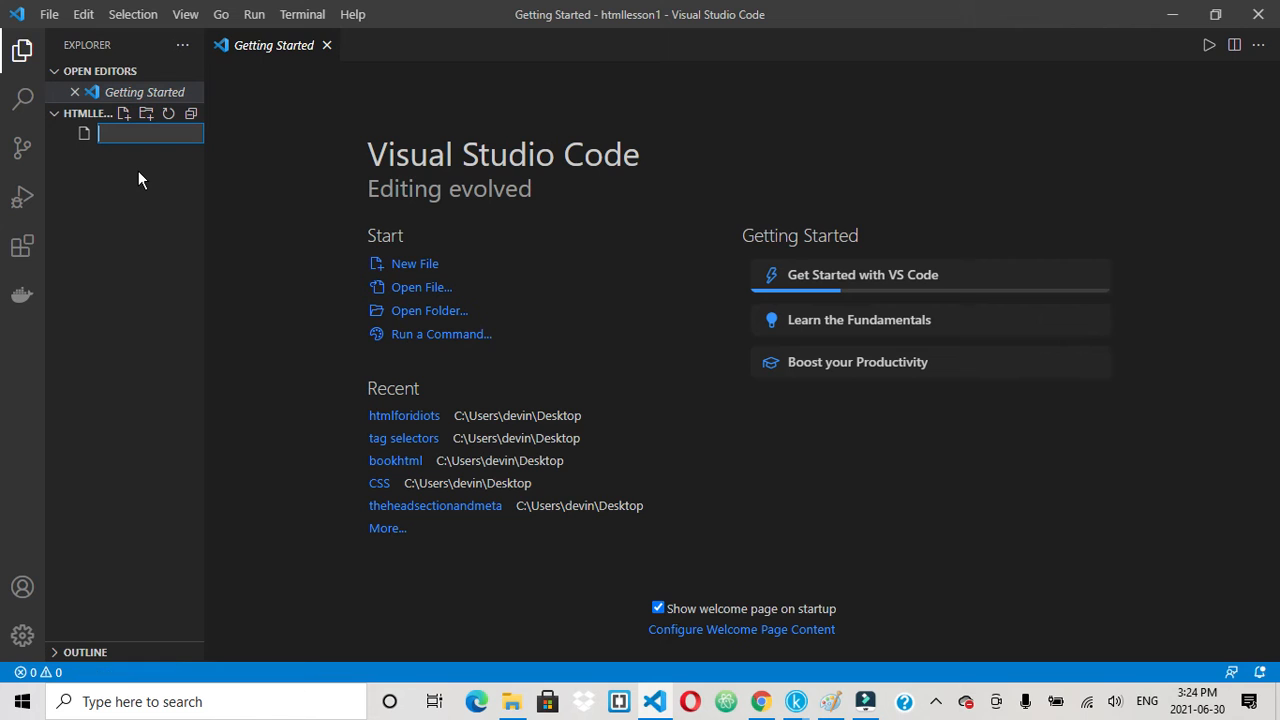
text(index)
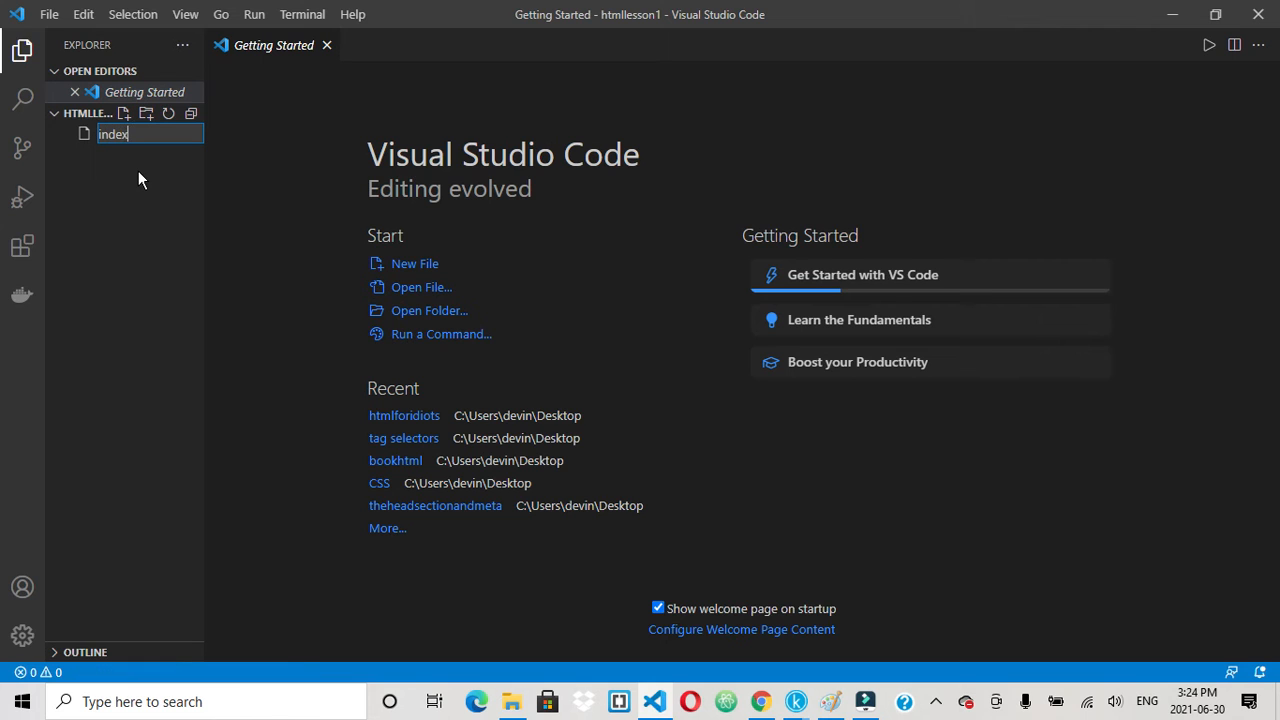
text(.html)
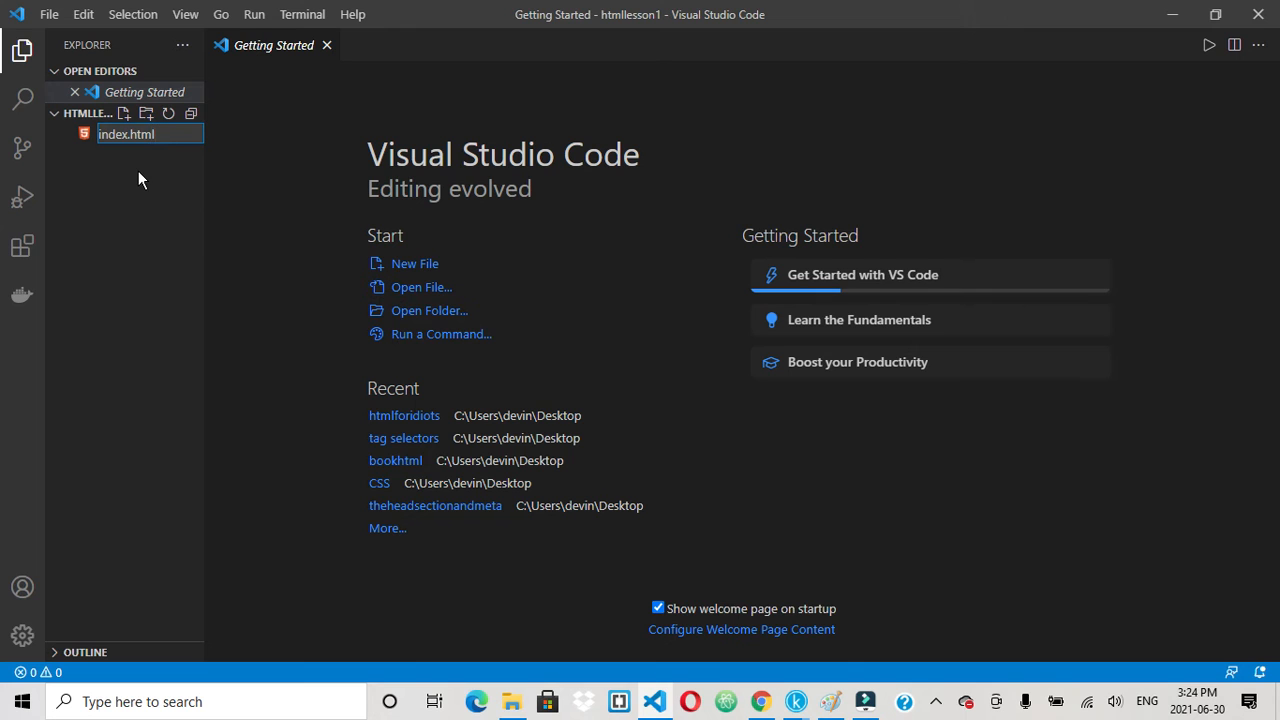
double_click(126, 134)
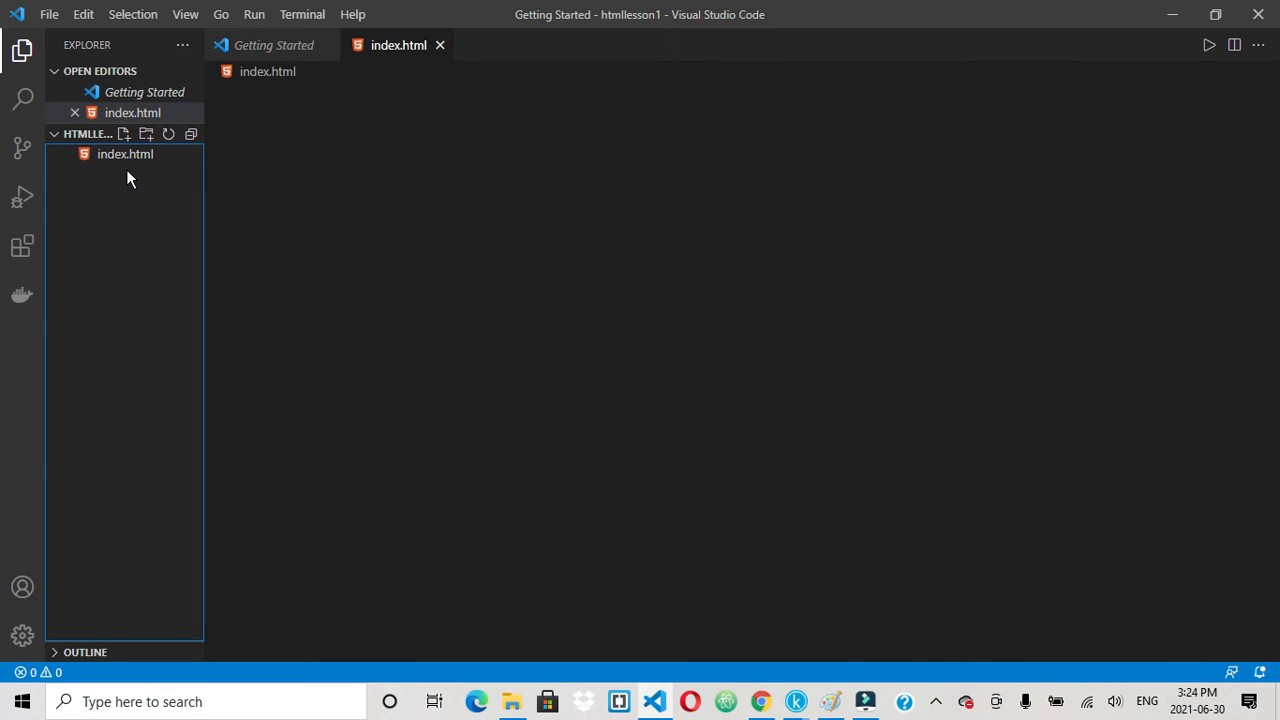
click(125, 153)
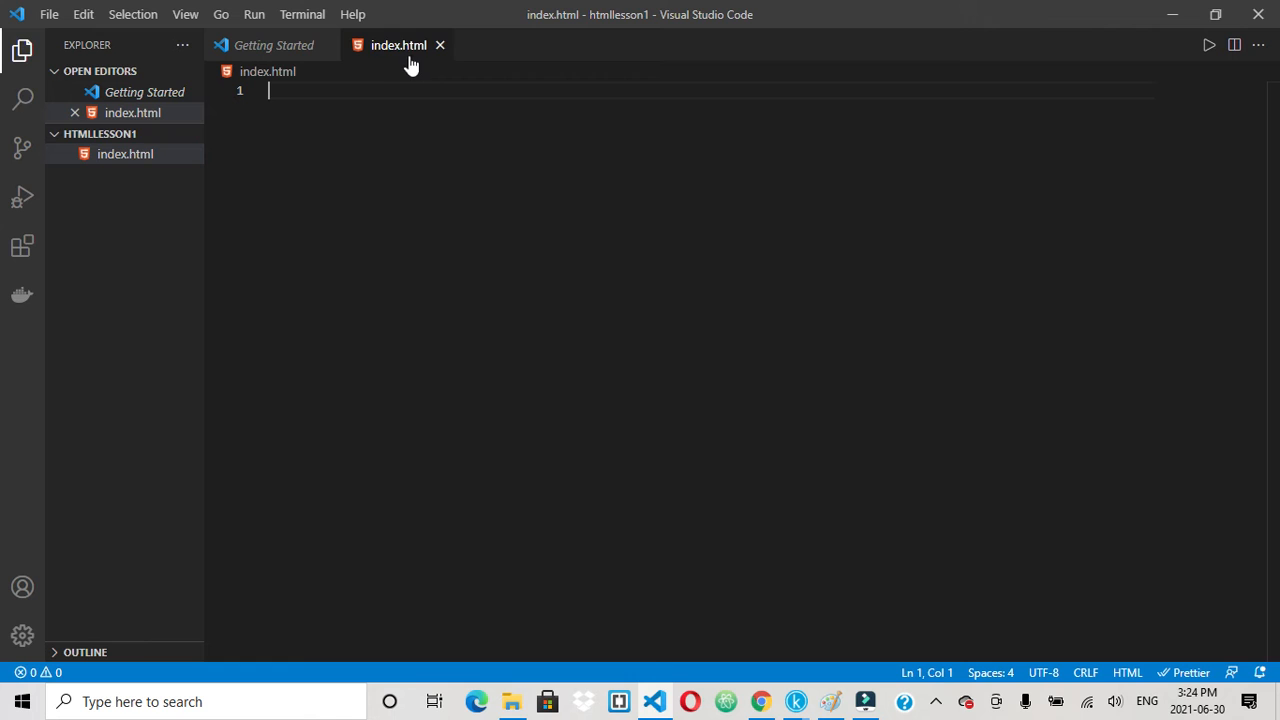
mouse_move(22, 99)
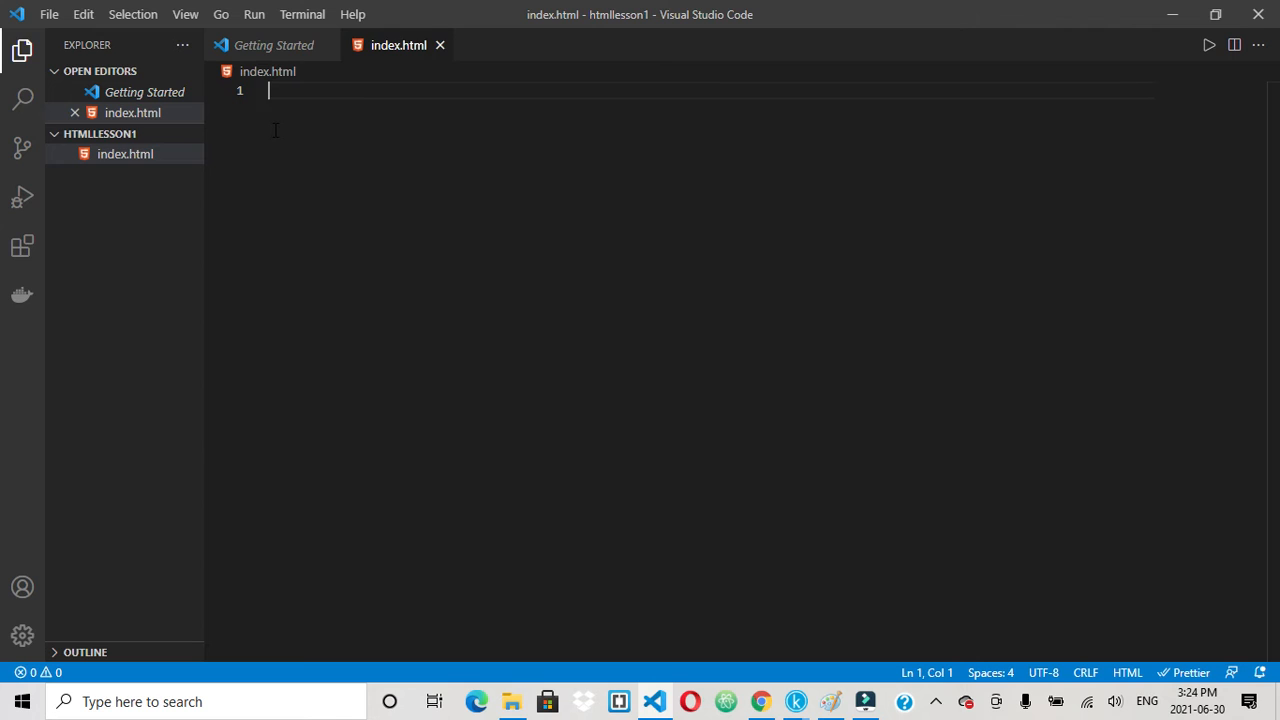
Expand the Emmet '!' abbreviation into HTML5 boilerplate in index.html.
text(!)
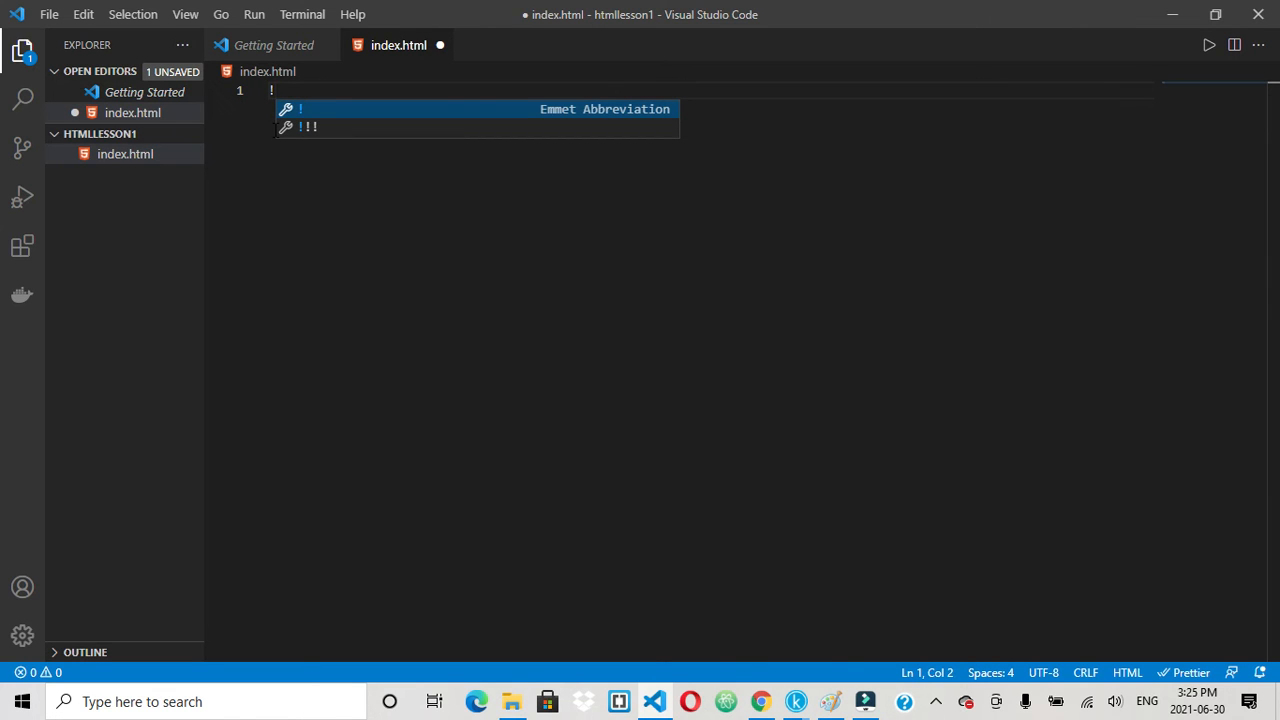
key(Tab)
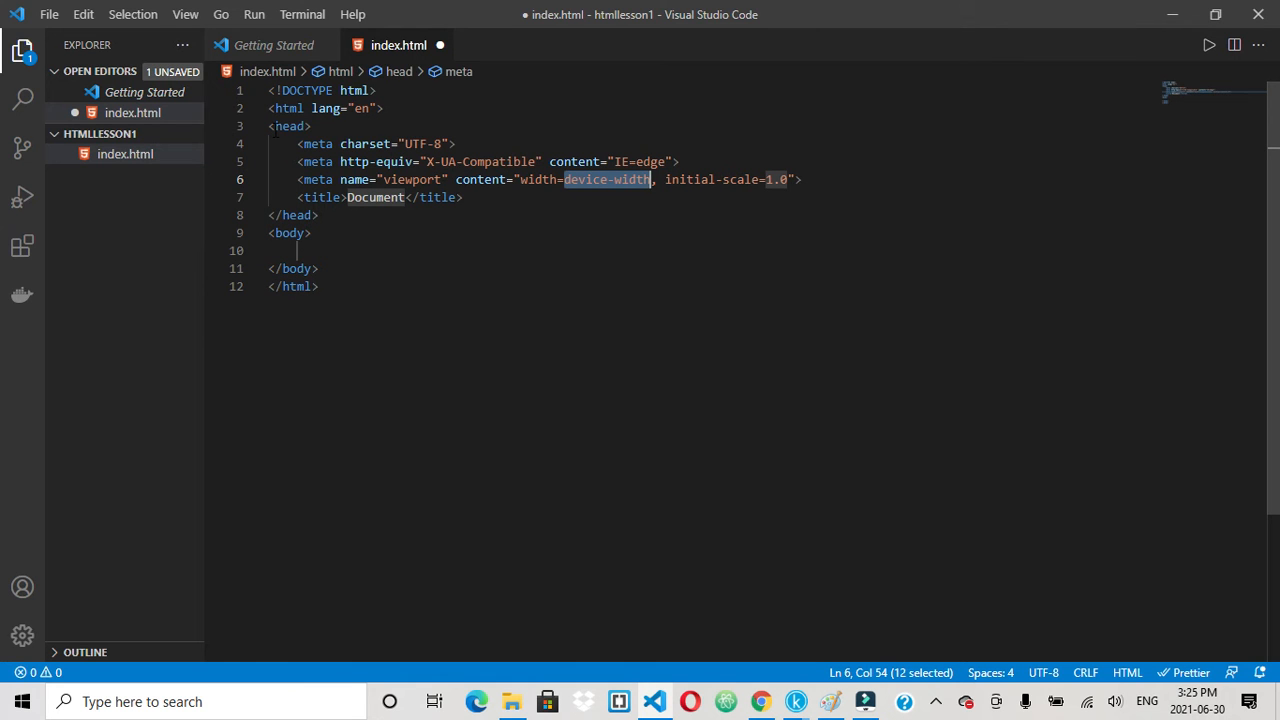
mouse_move(407, 222)
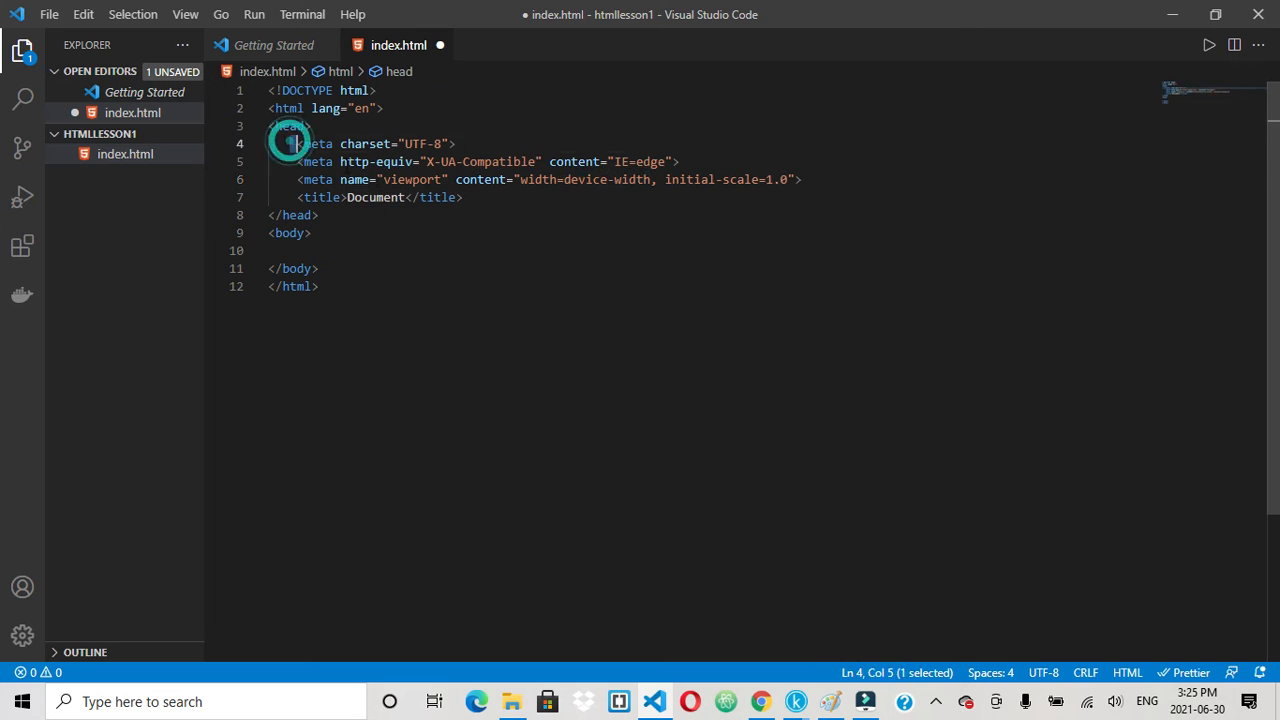
Select and delete the three <meta> lines in the head.
drag(290, 143, 800, 179)
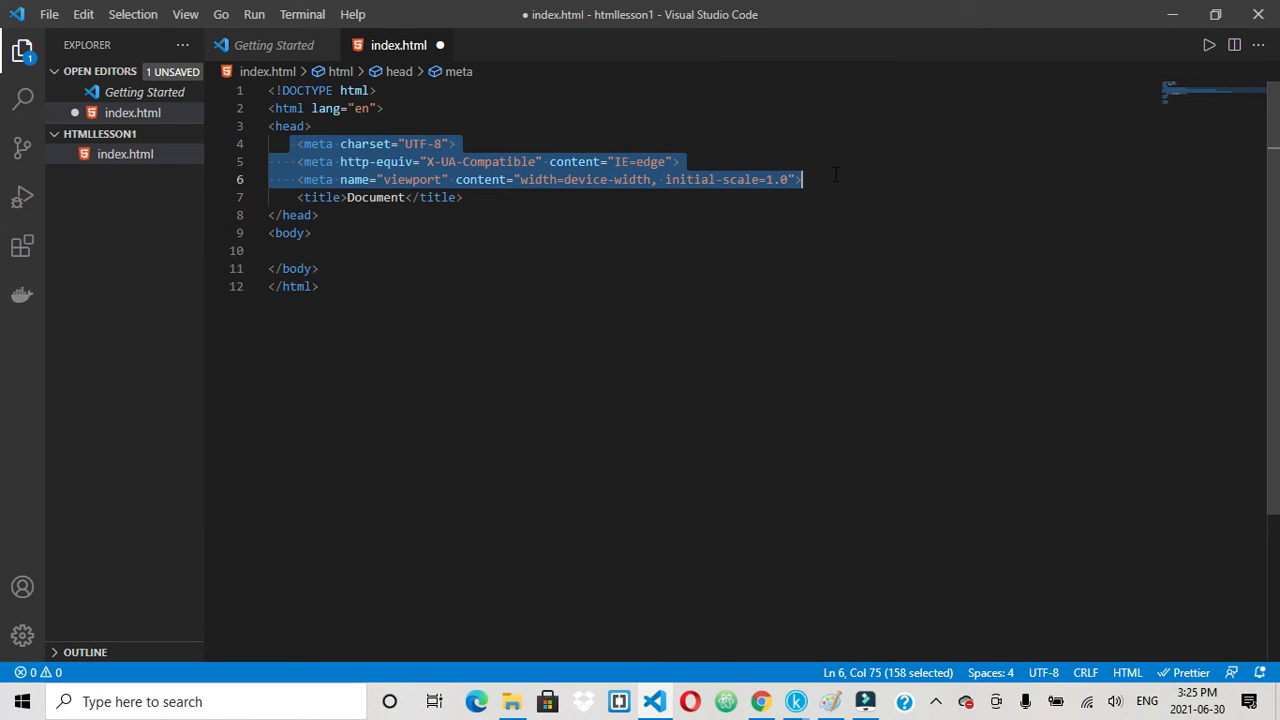
key(Delete)
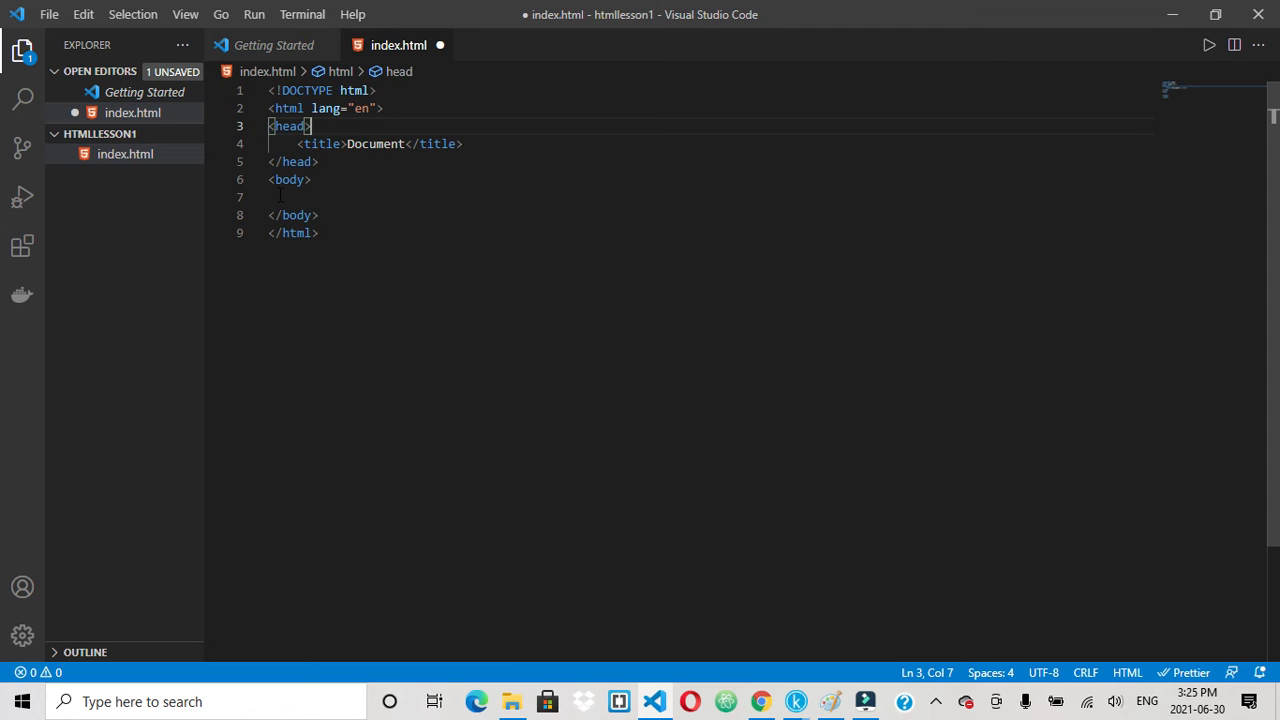
mouse_move(288, 108)
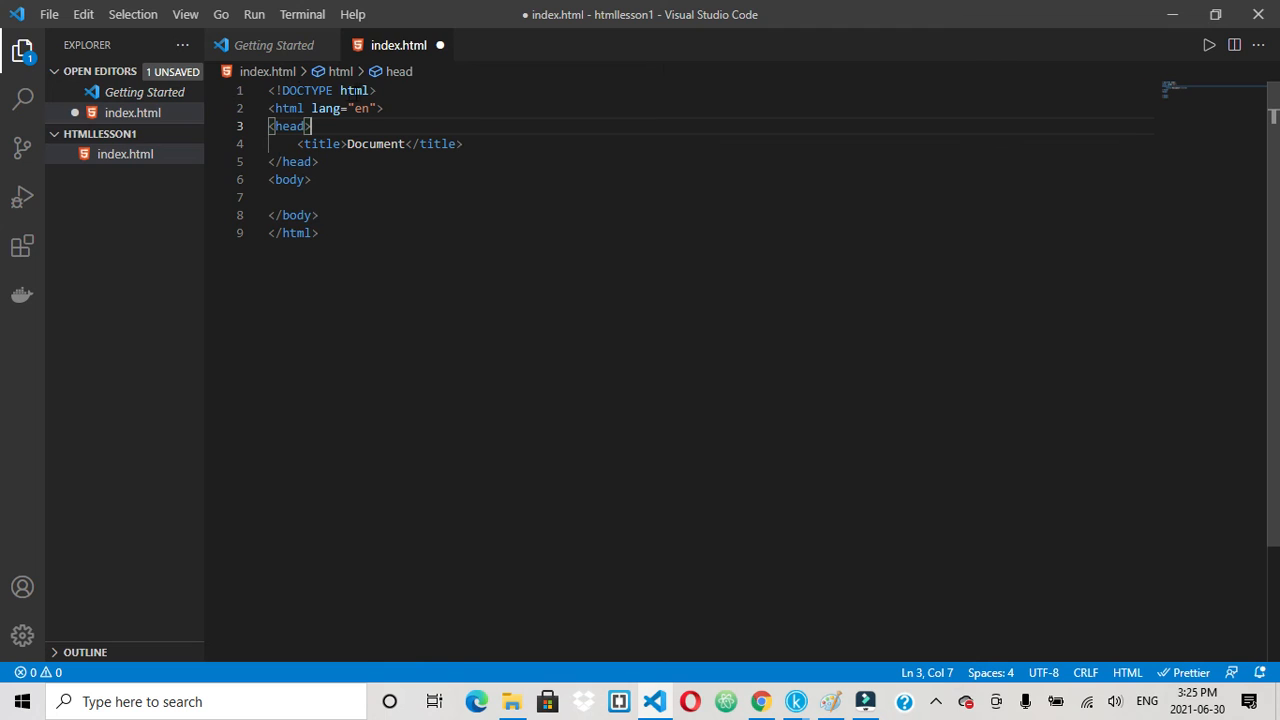
mouse_move(288, 108)
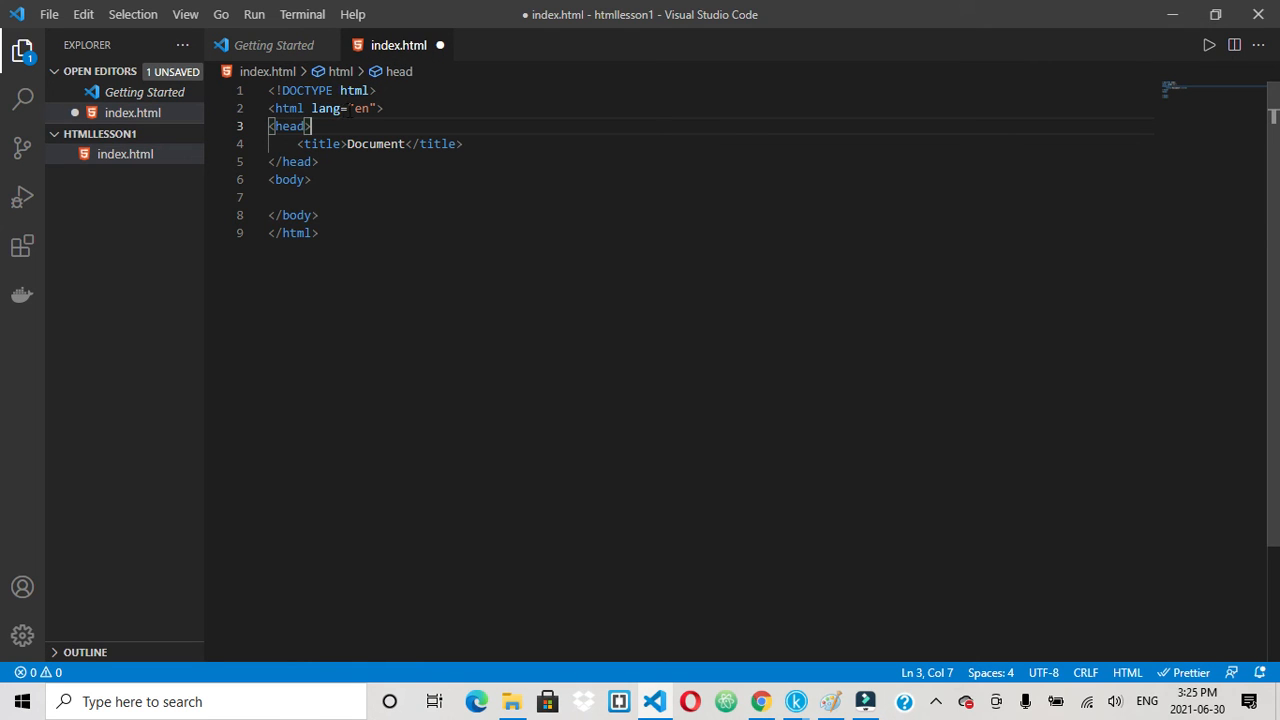
mouse_move(320, 143)
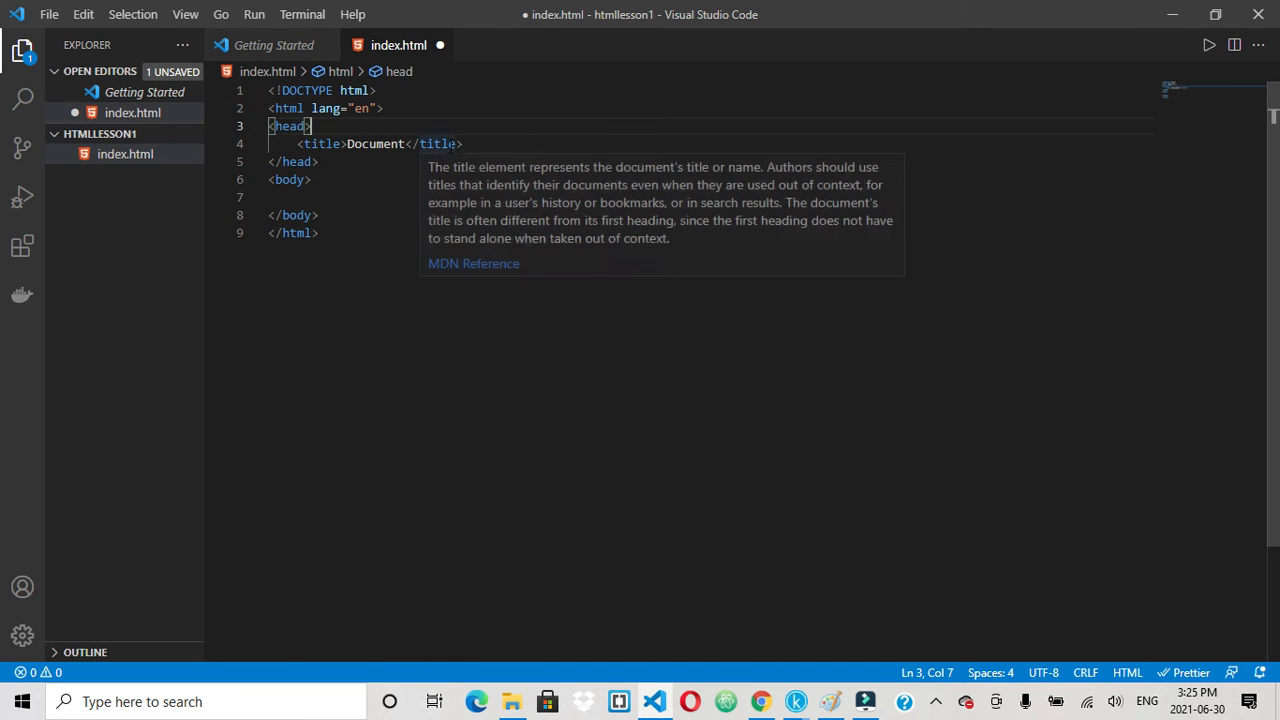
mouse_move(465, 155)
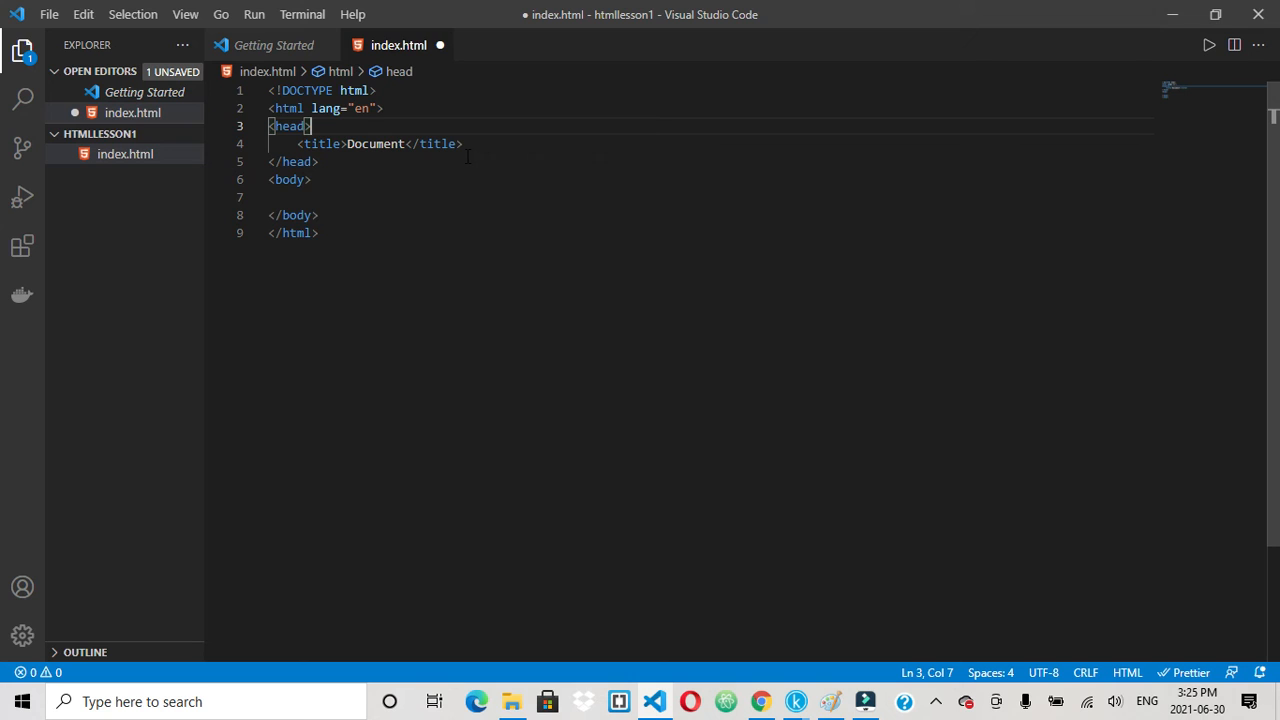
mouse_move(327, 45)
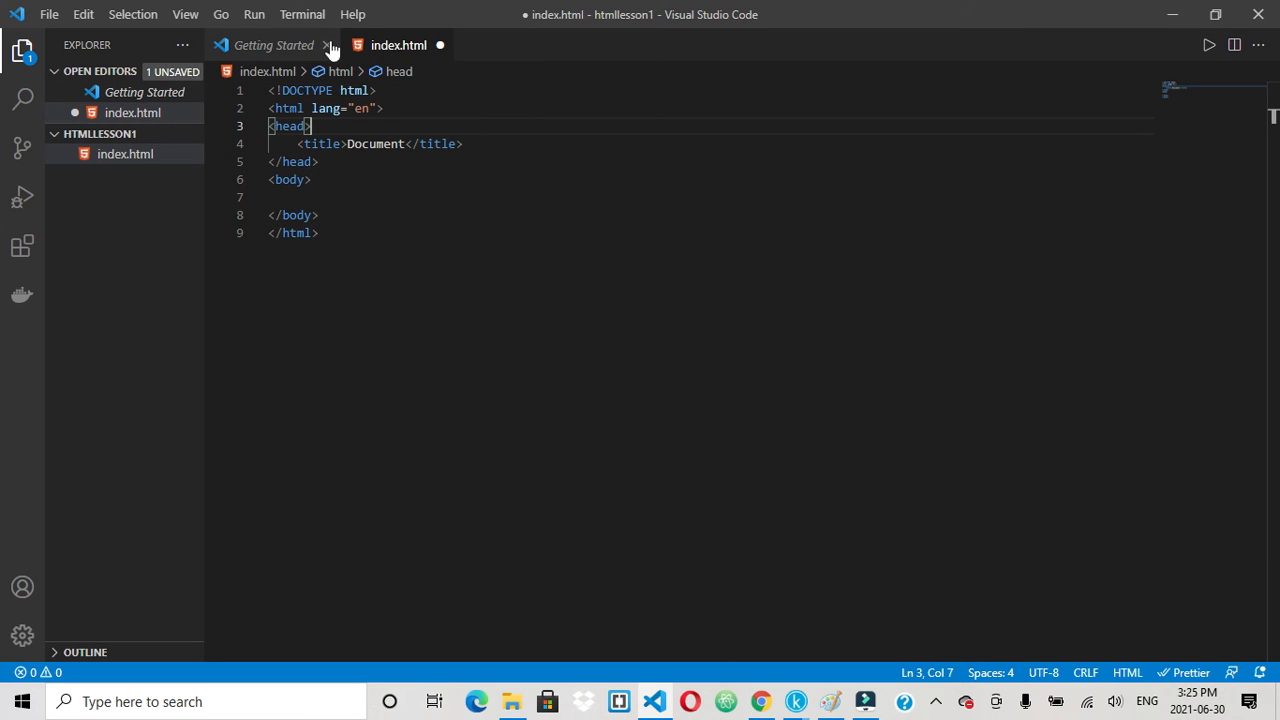
mouse_move(375, 52)
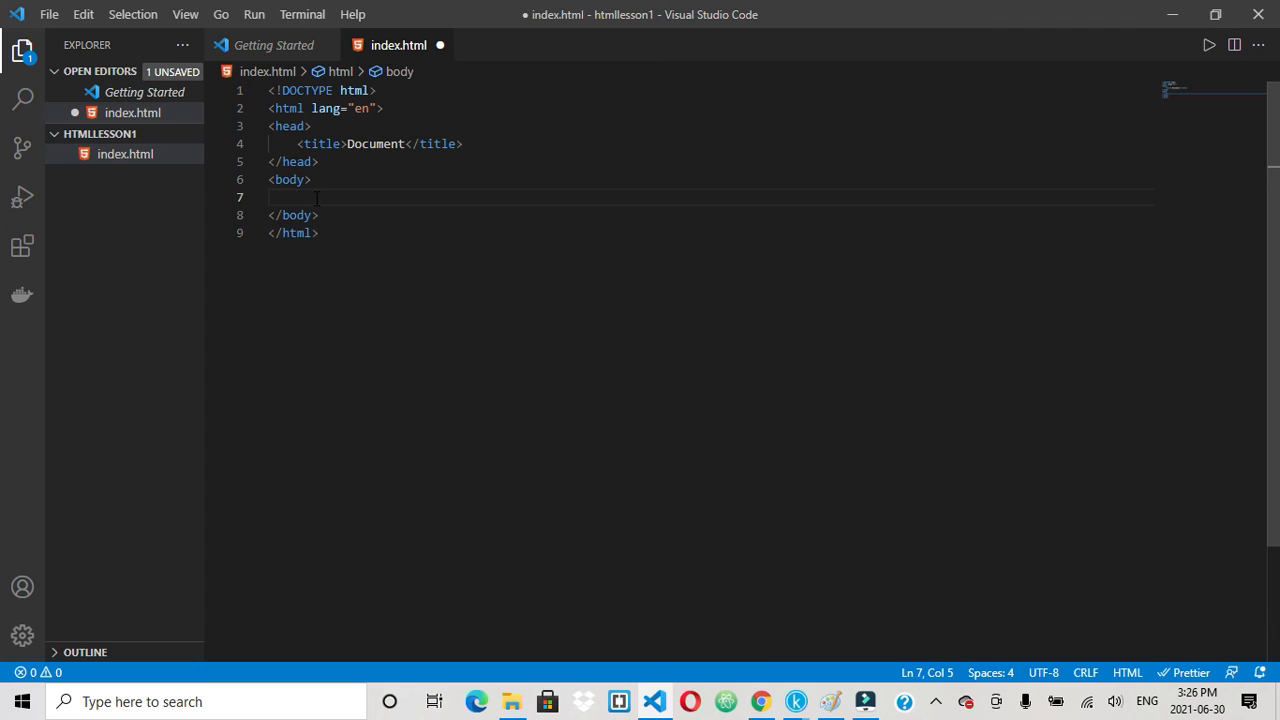
Add an h1 heading reading 'title' inside the body.
text(H)
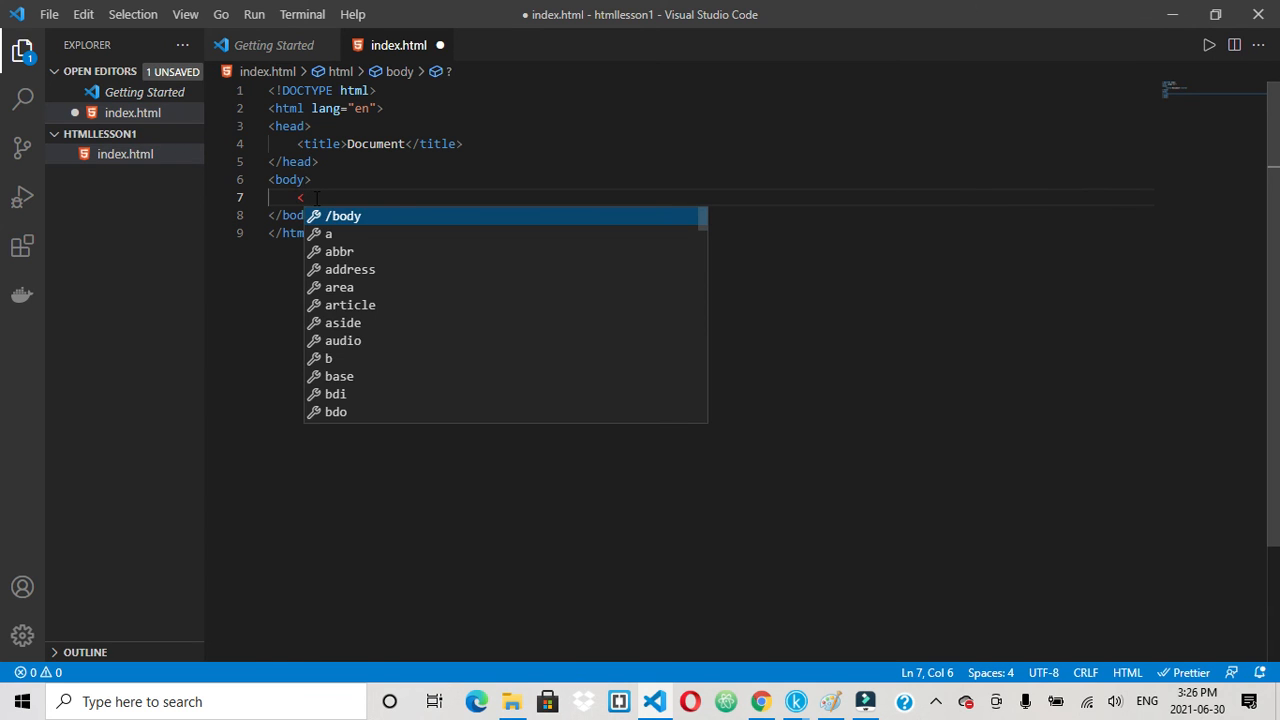
text(h1></h1>)
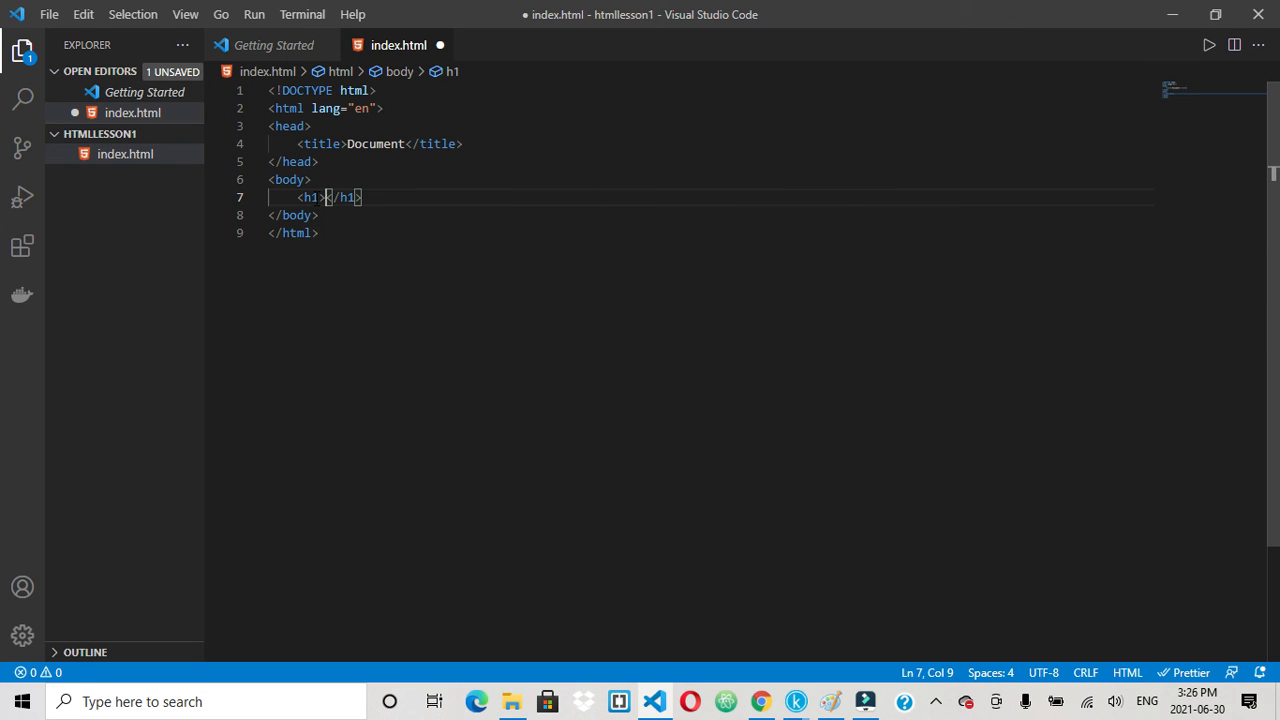
text(ti)
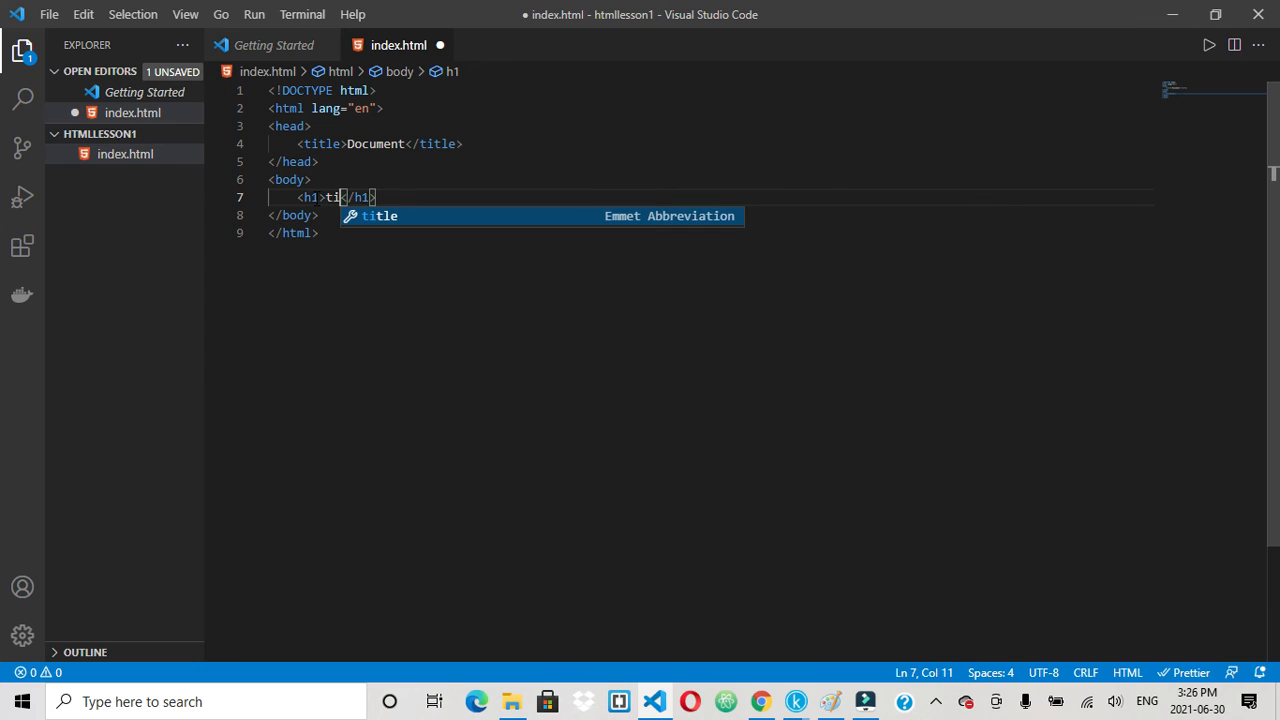
text(tle)
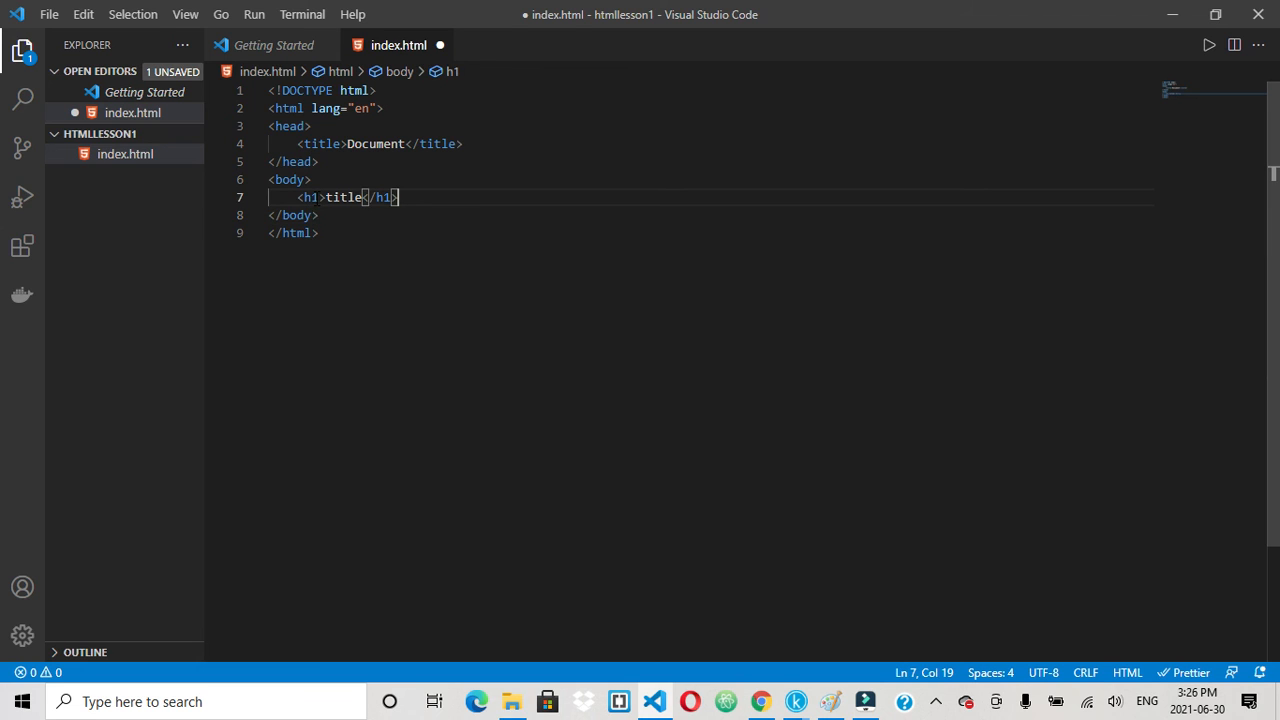
Add an h2 'smaller title' and an h3 'etc' on new lines below.
key(Enter)
text(<h2></h2>)
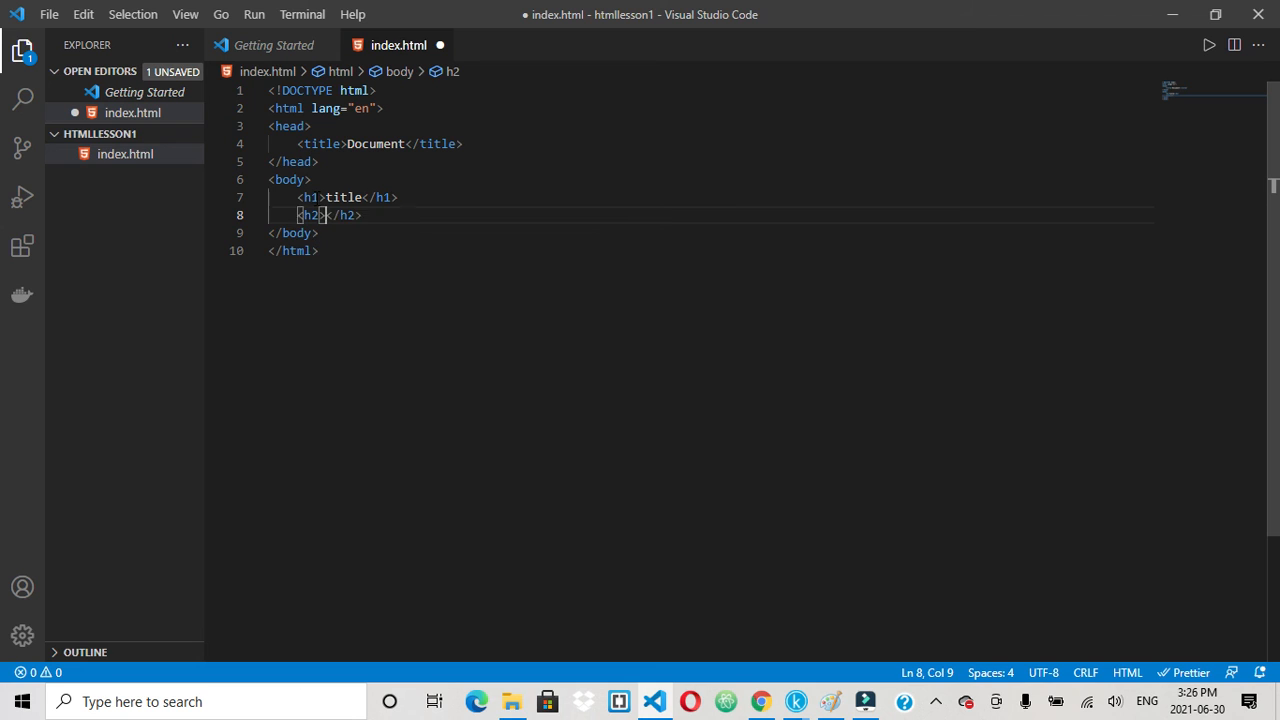
text(s)
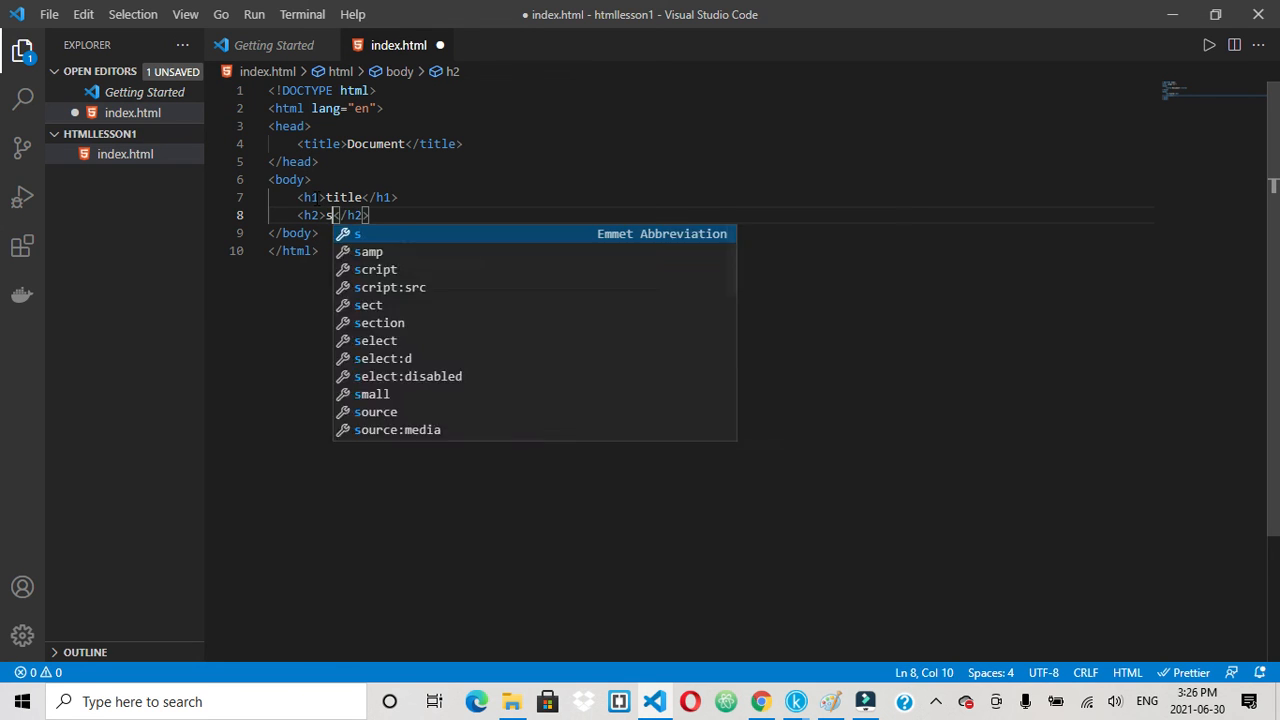
text(maller)
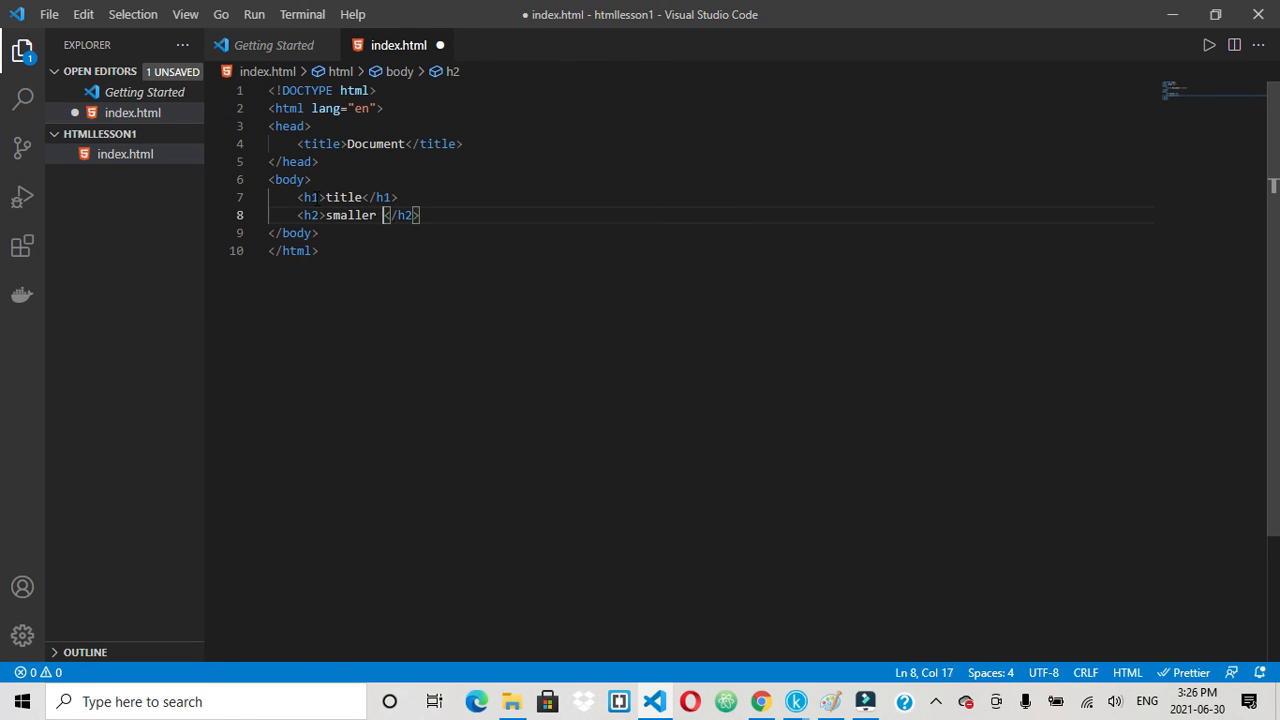
text(title)
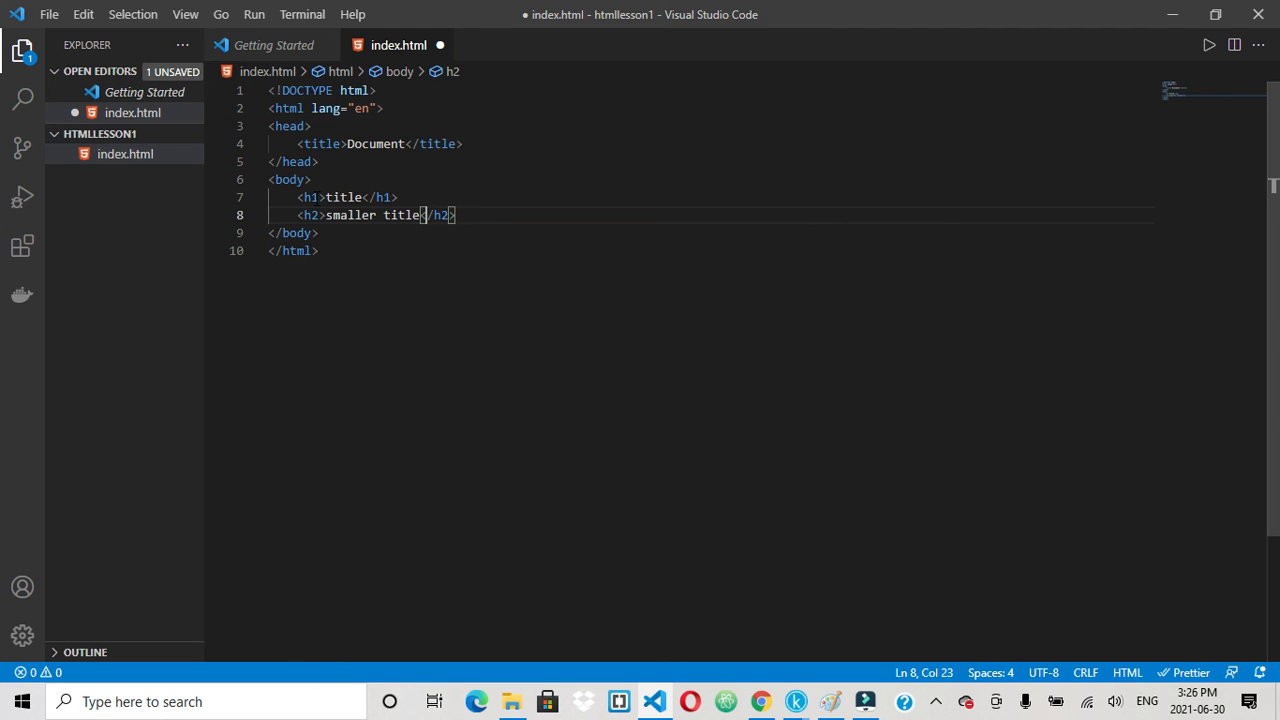
key(Enter)
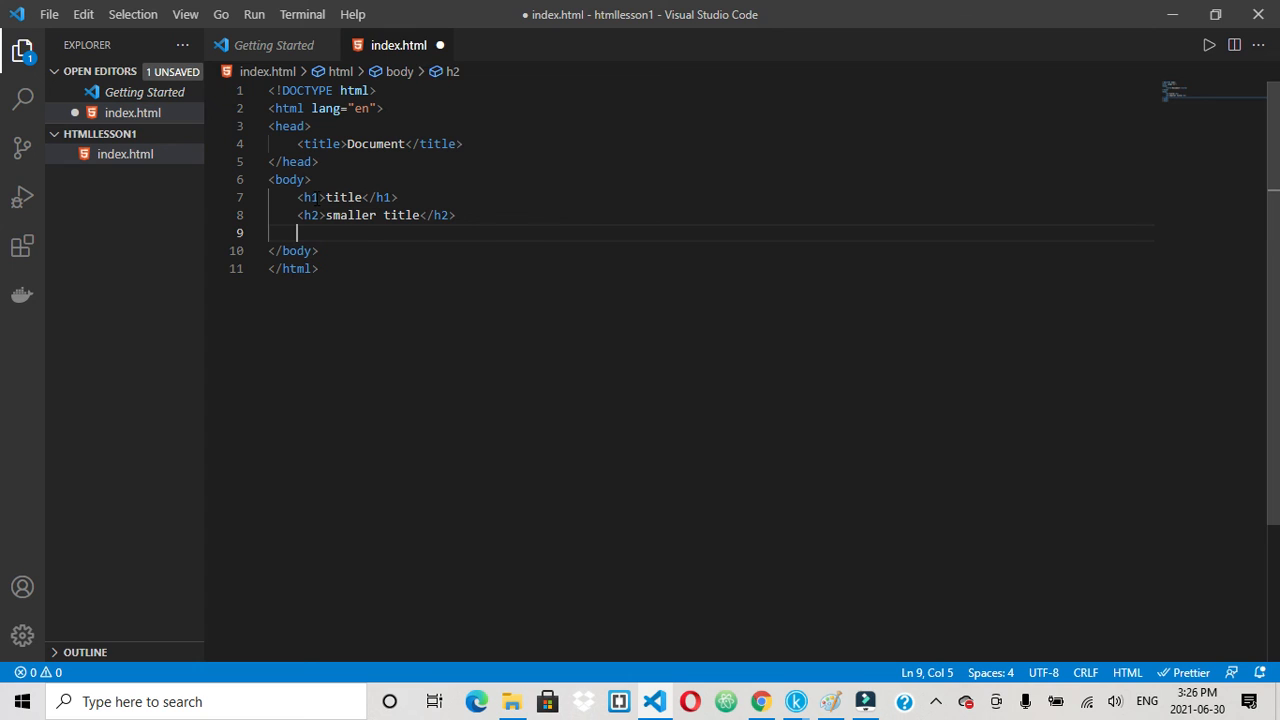
text(<)
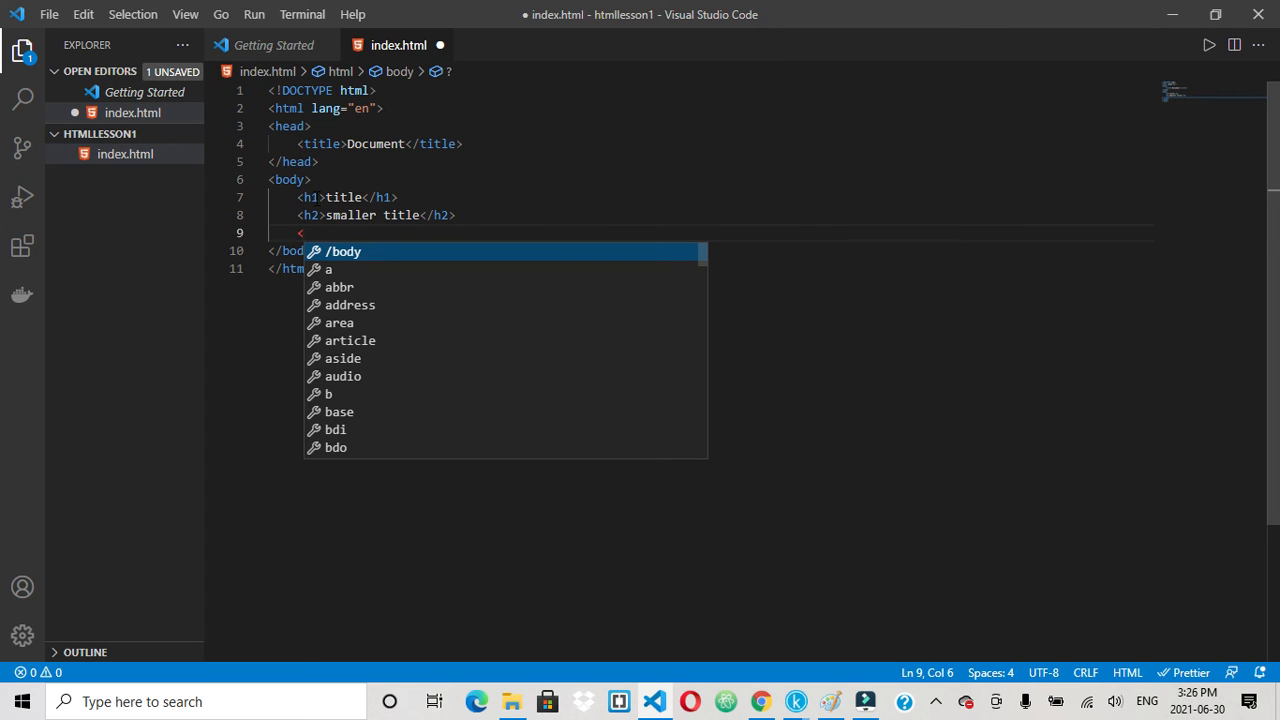
text(h3)
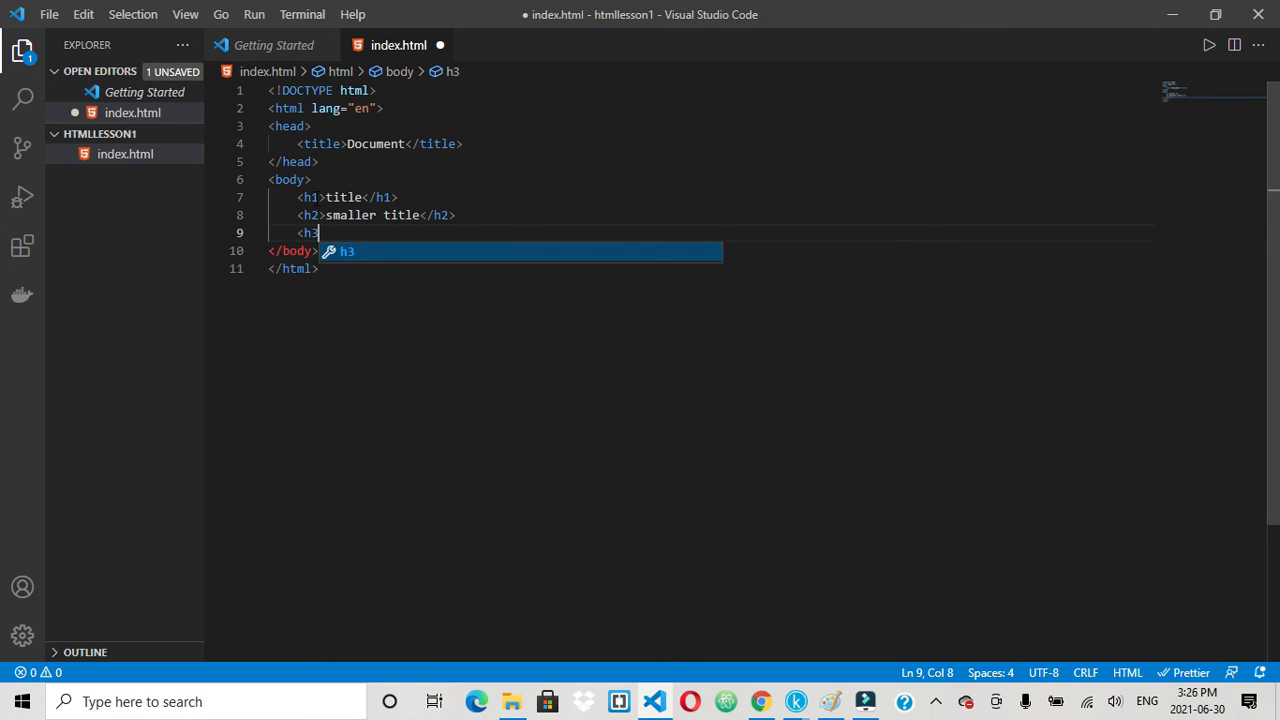
text(>e</h3>)
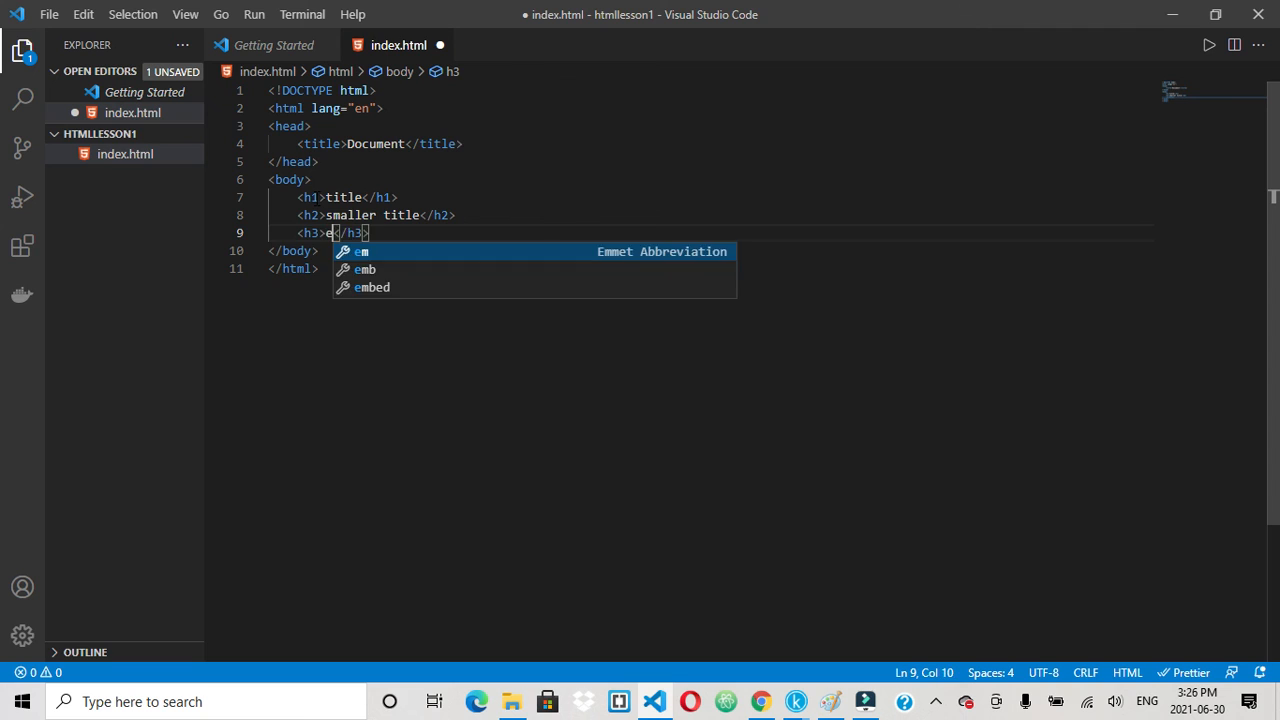
text(tc)
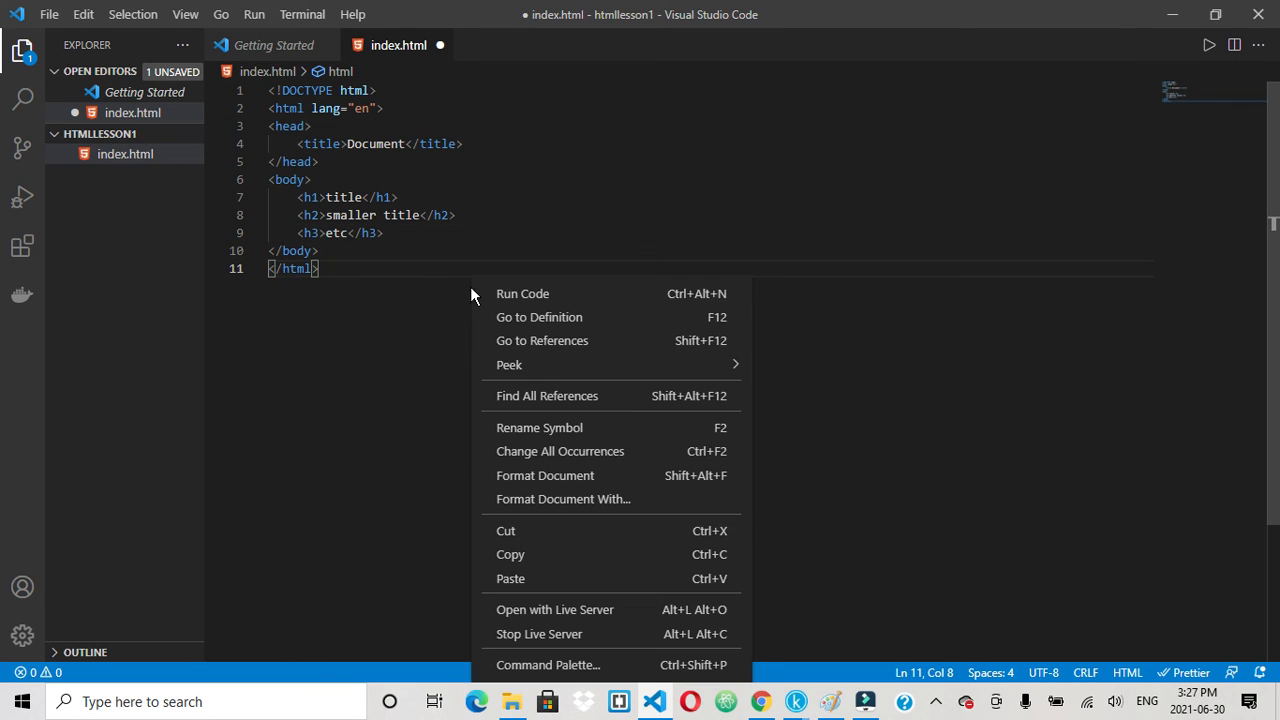
mouse_move(593, 609)
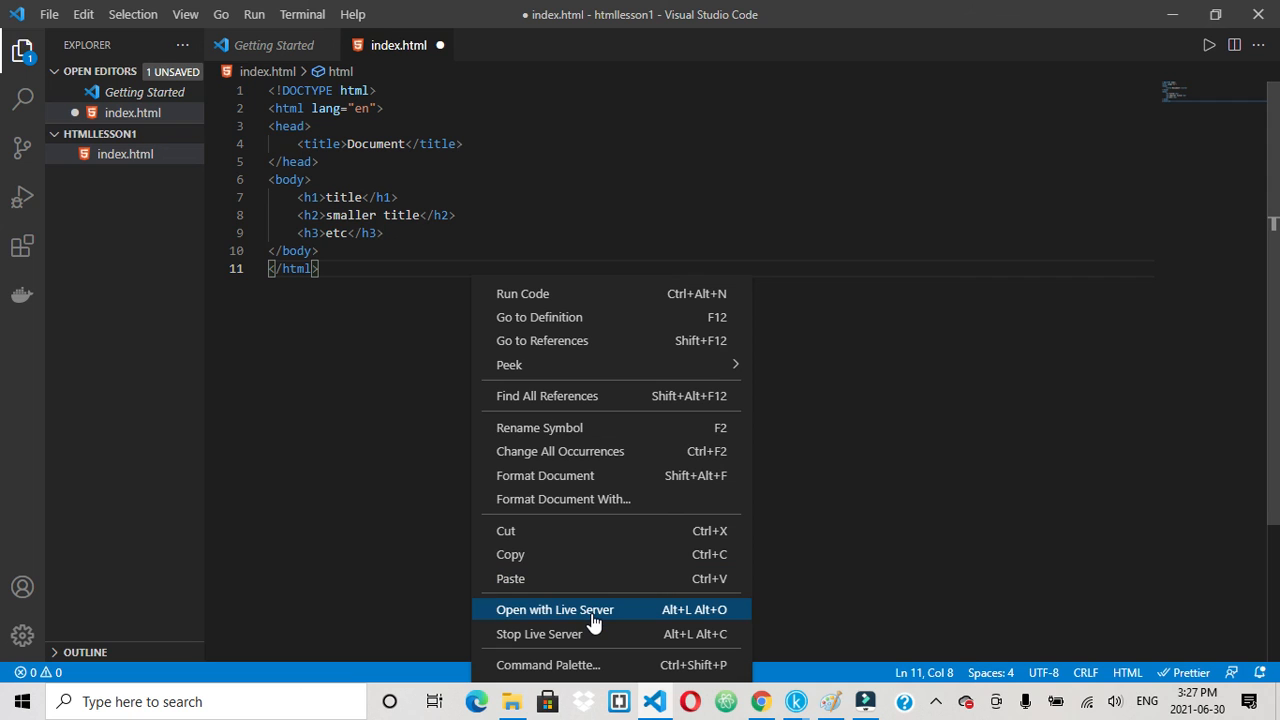
Choose Open with Live Server to preview index.html in the browser.
click(554, 609)
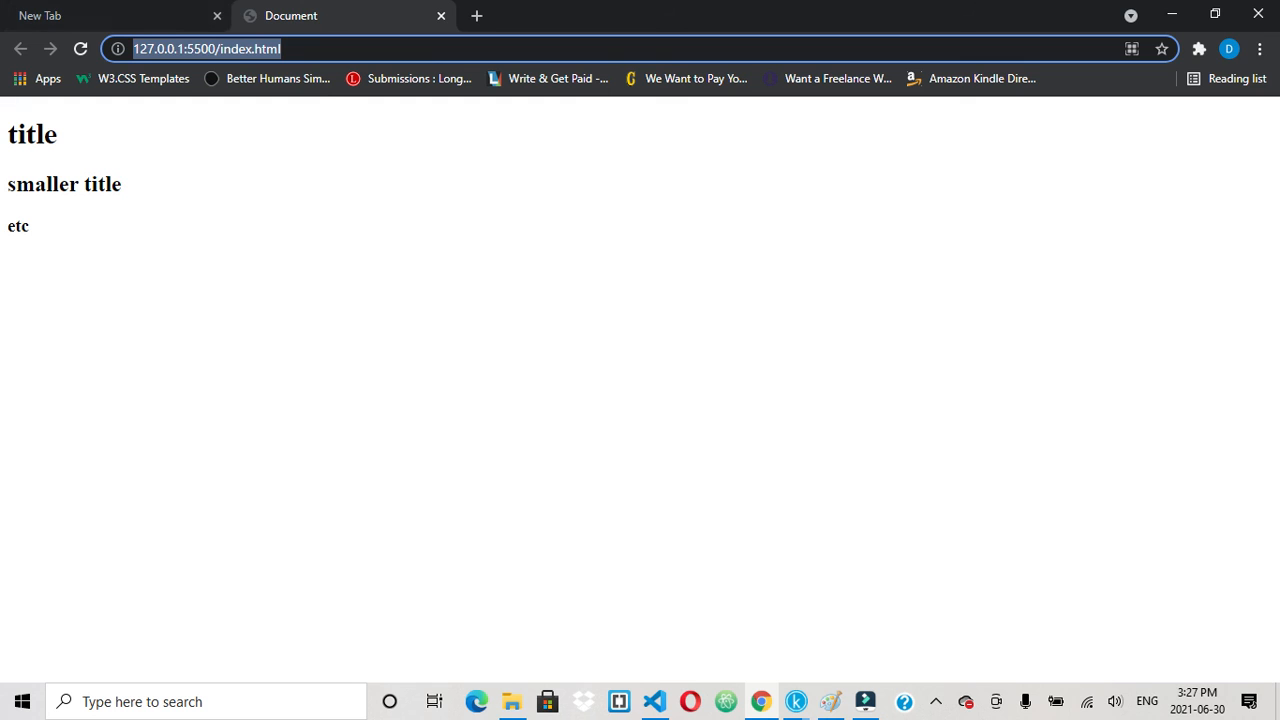
mouse_move(290, 15)
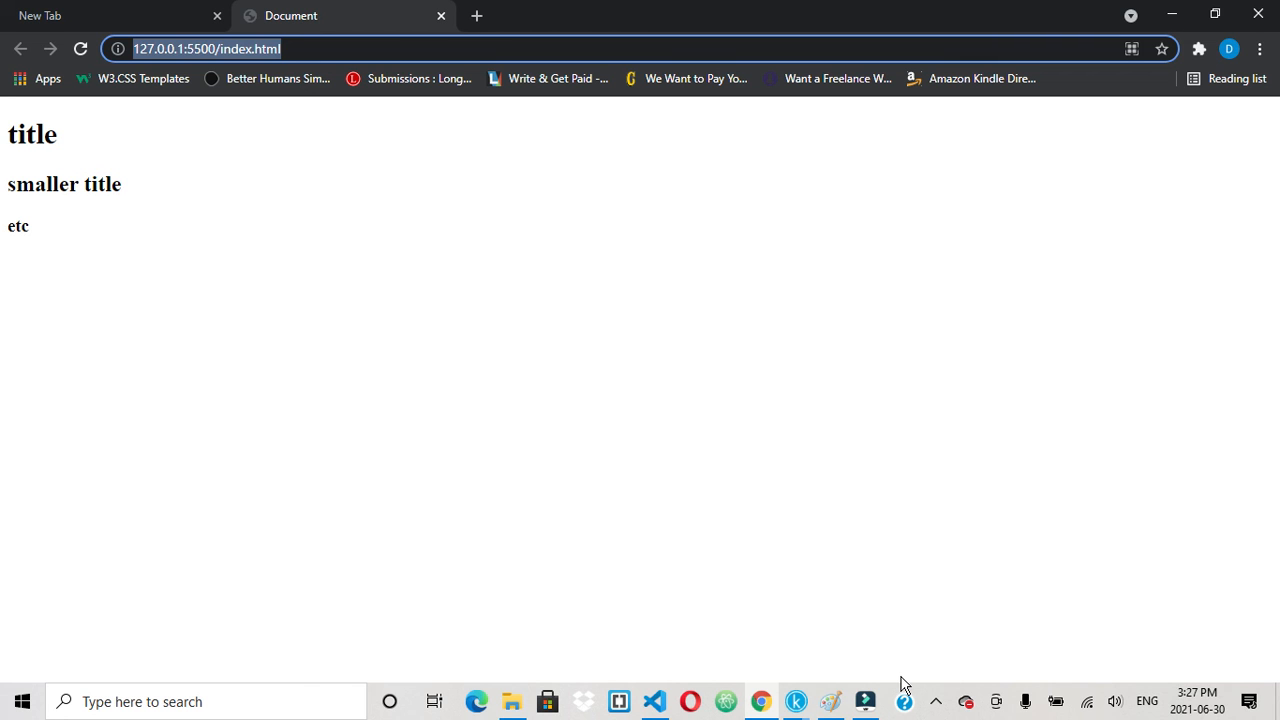
mouse_move(865, 701)
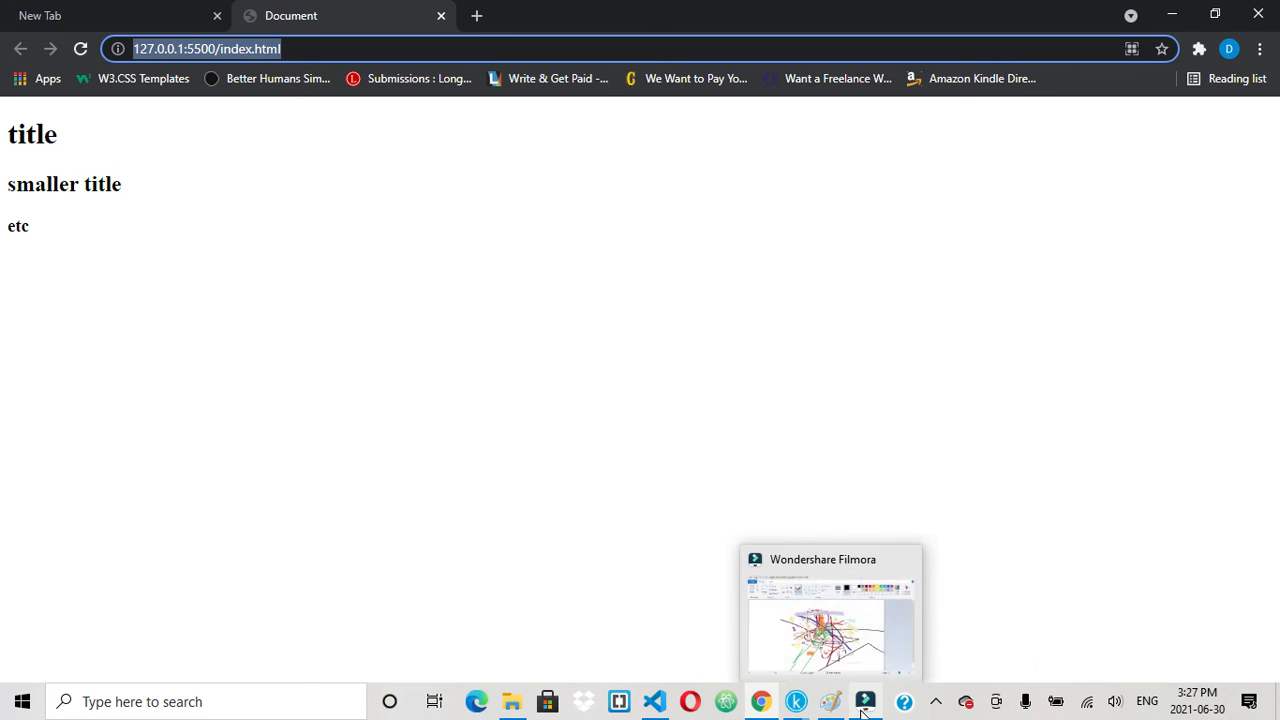
After reviewing the rendered headings in Chrome, switch to Wondershare Filmora.
click(864, 701)
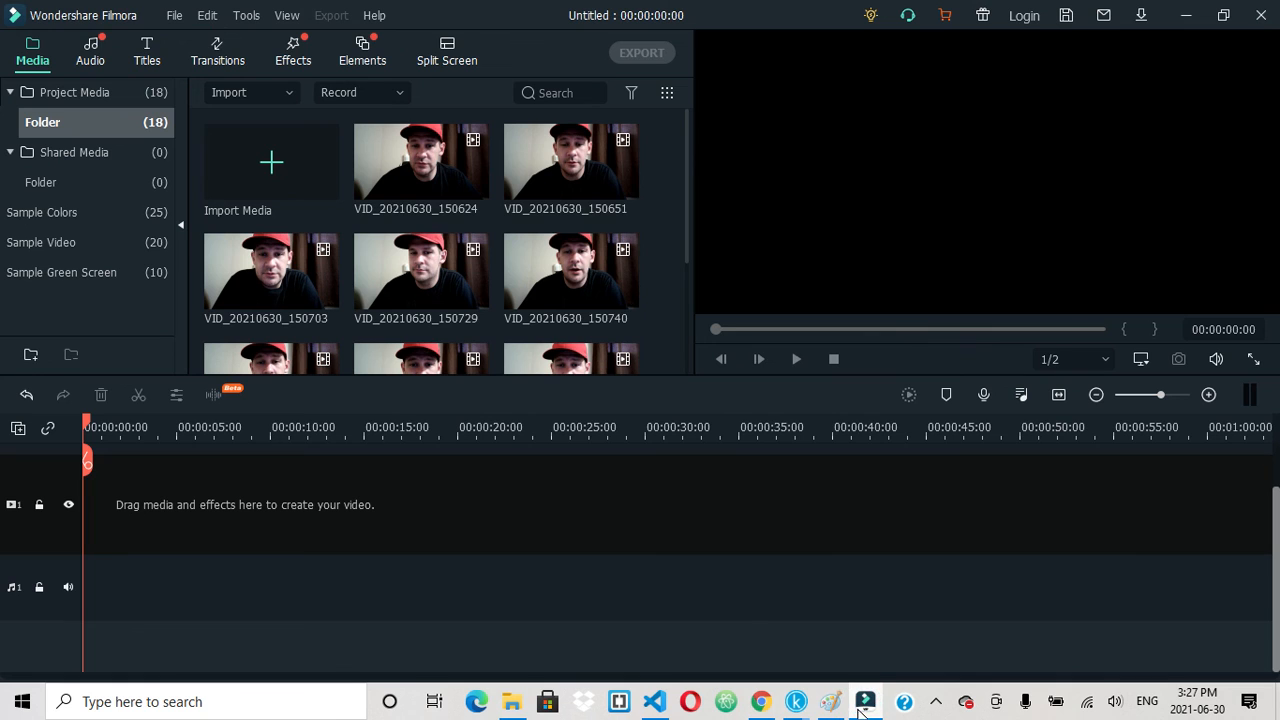